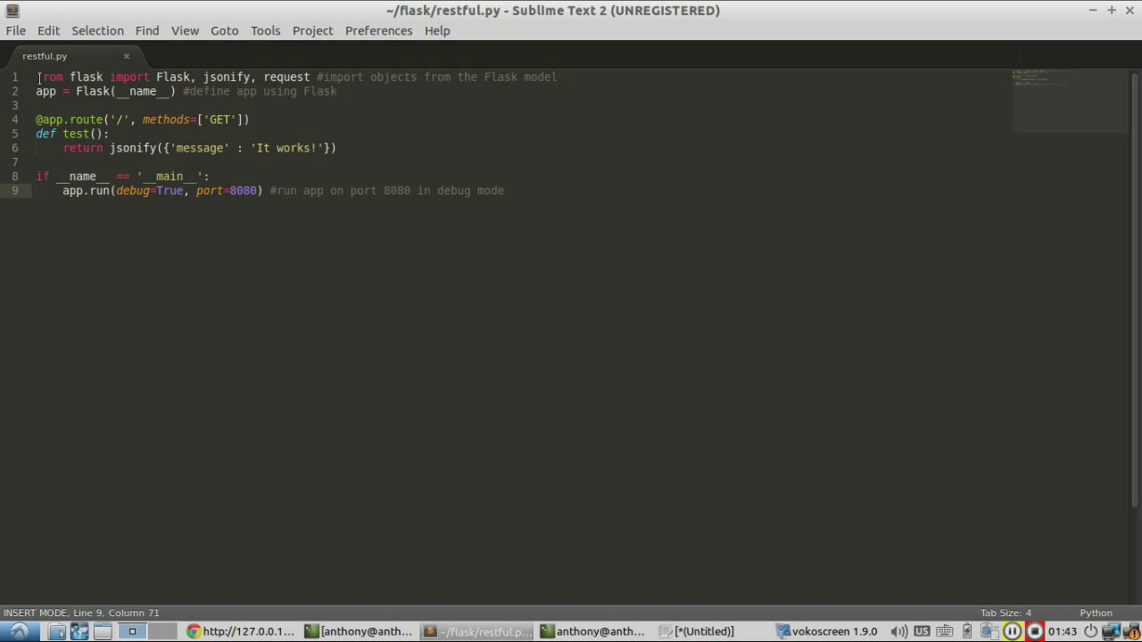
Reload the app page in Chrome to recheck its response, then return to the editor.
left_click_drag(38, 77, 151, 77)
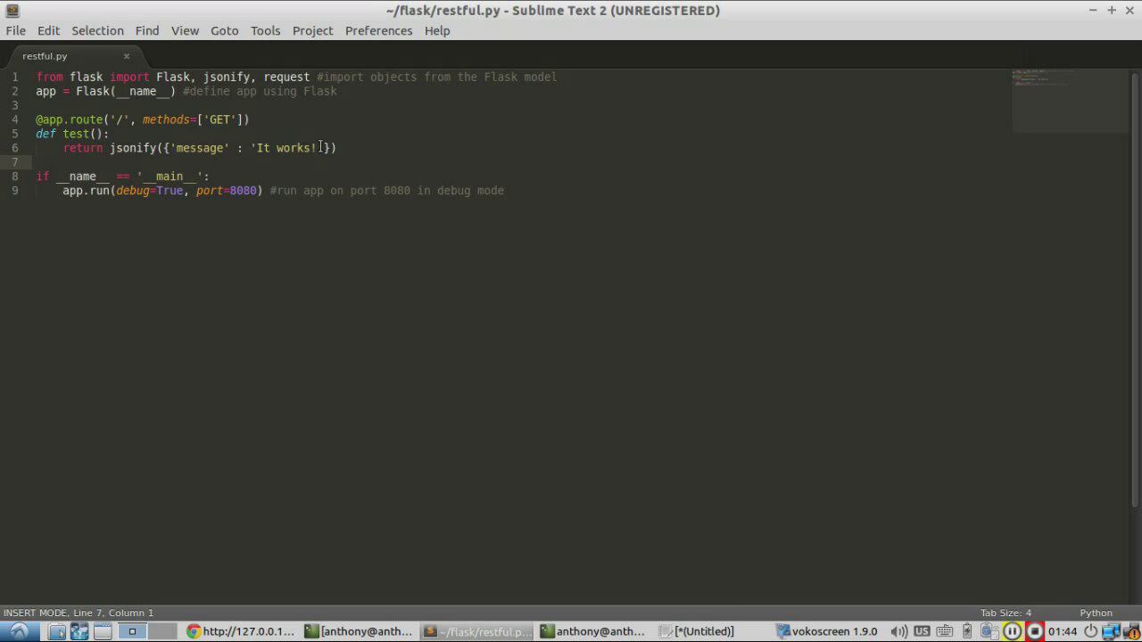
left_click(239, 631)
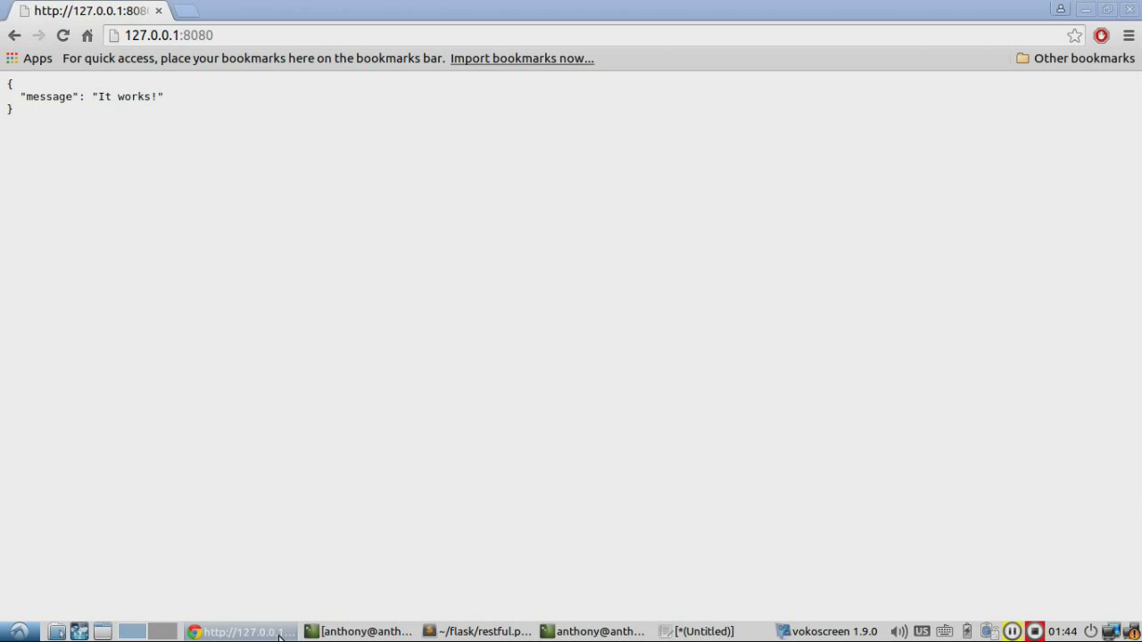
mouse_move(68, 41)
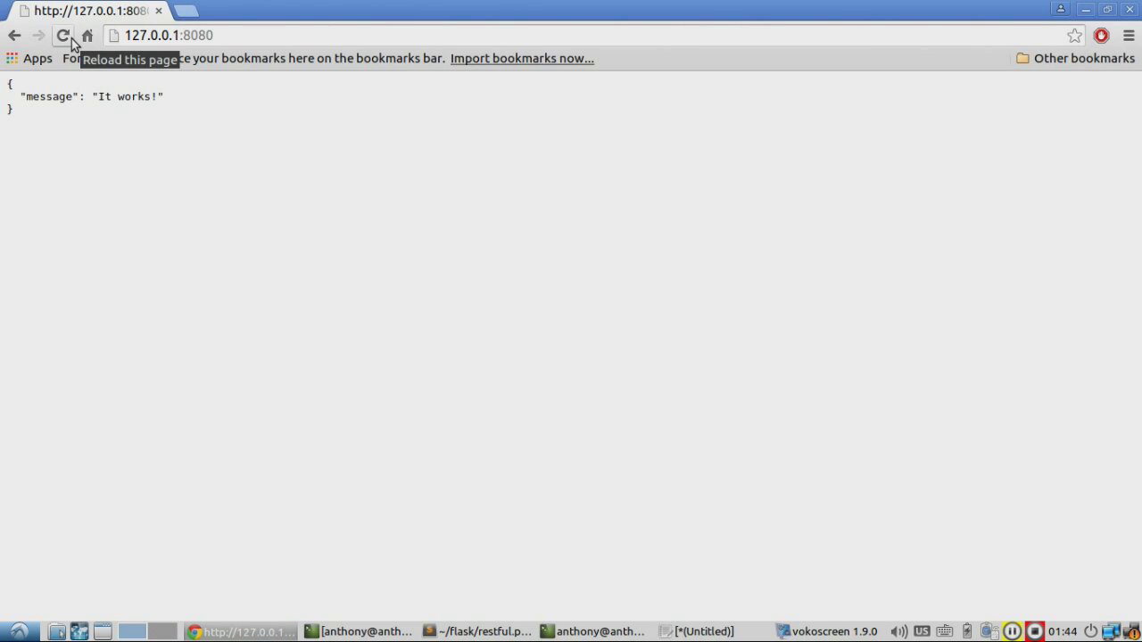
left_click(64, 38)
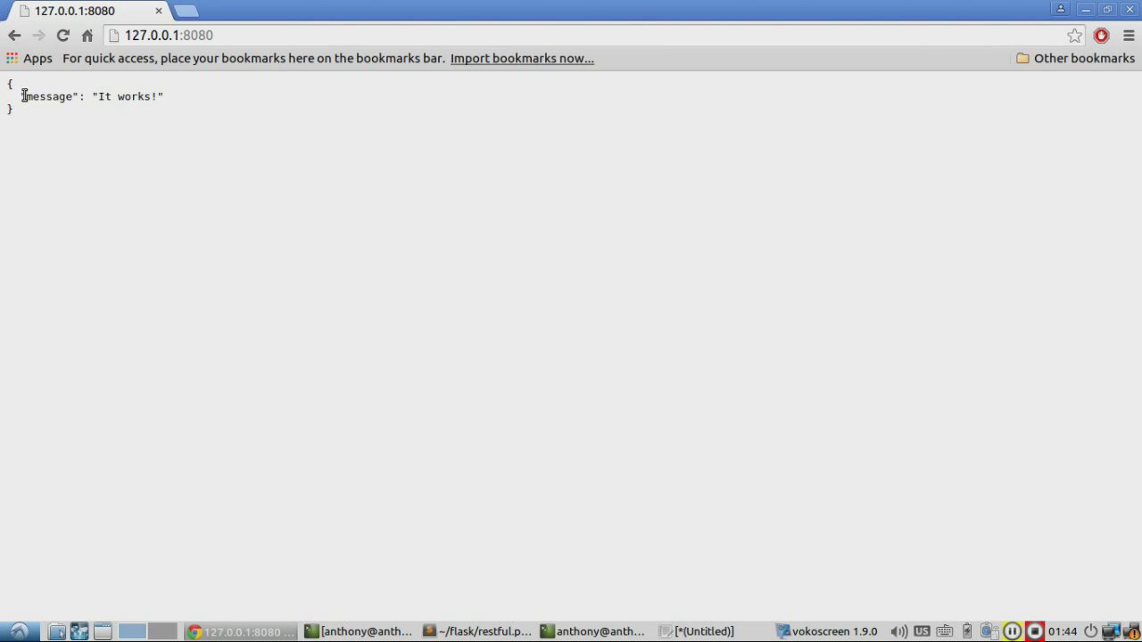
left_click(484, 631)
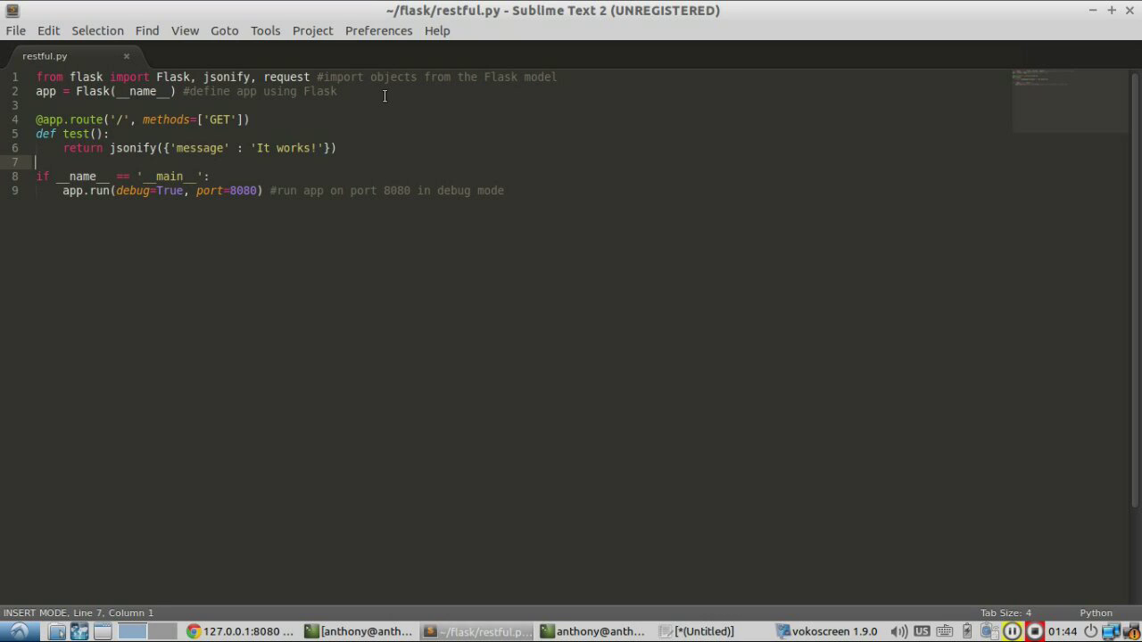
Type languages = [{'name': 'JavaScript'}, {'name': 'Python'}, {'name': 'Ruby'}] after line 2.
key("Return")
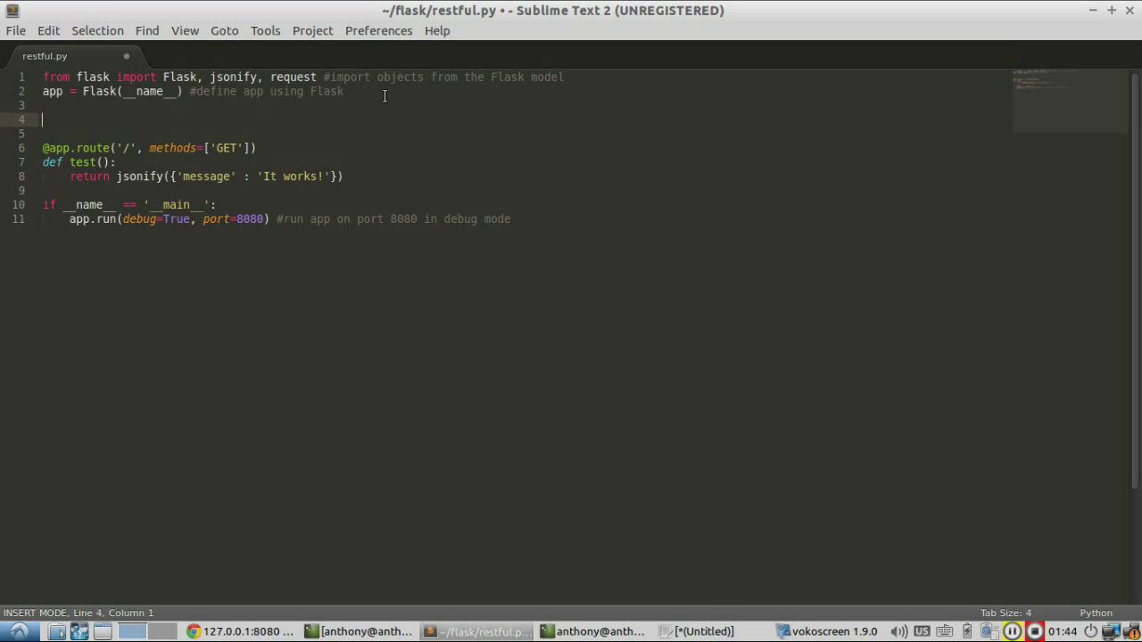
type("l")
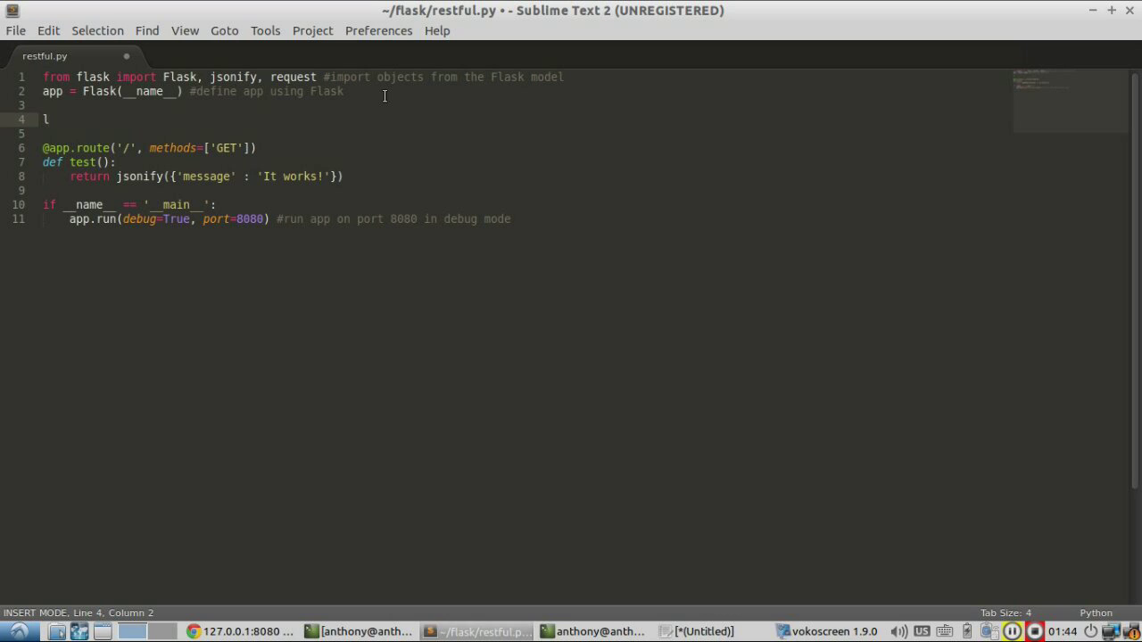
type("anguages=")
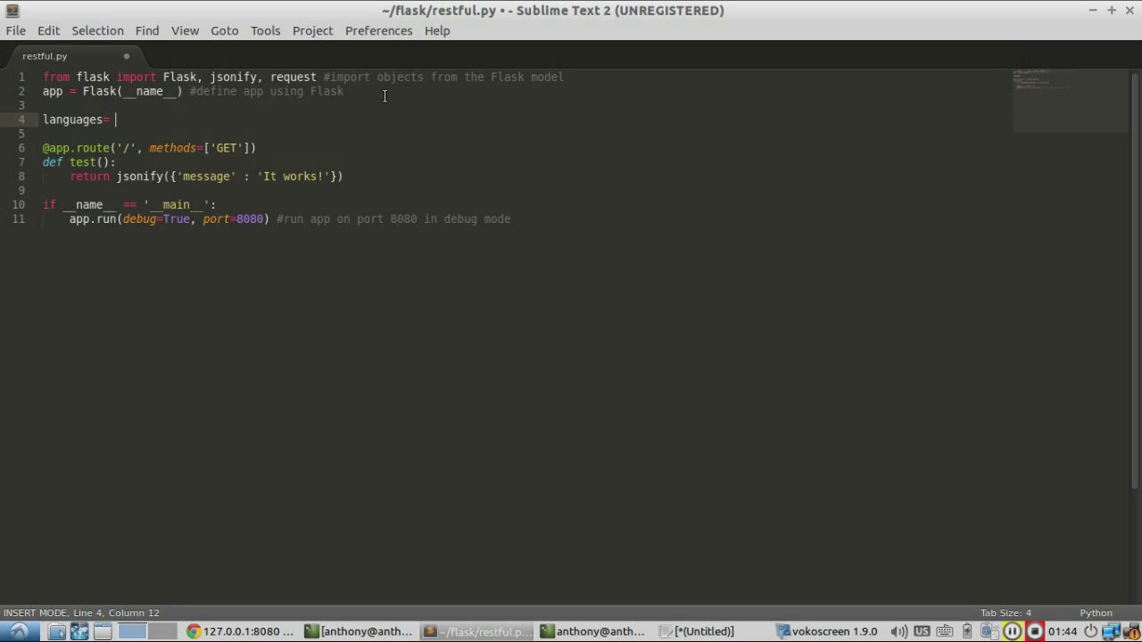
type("[]")
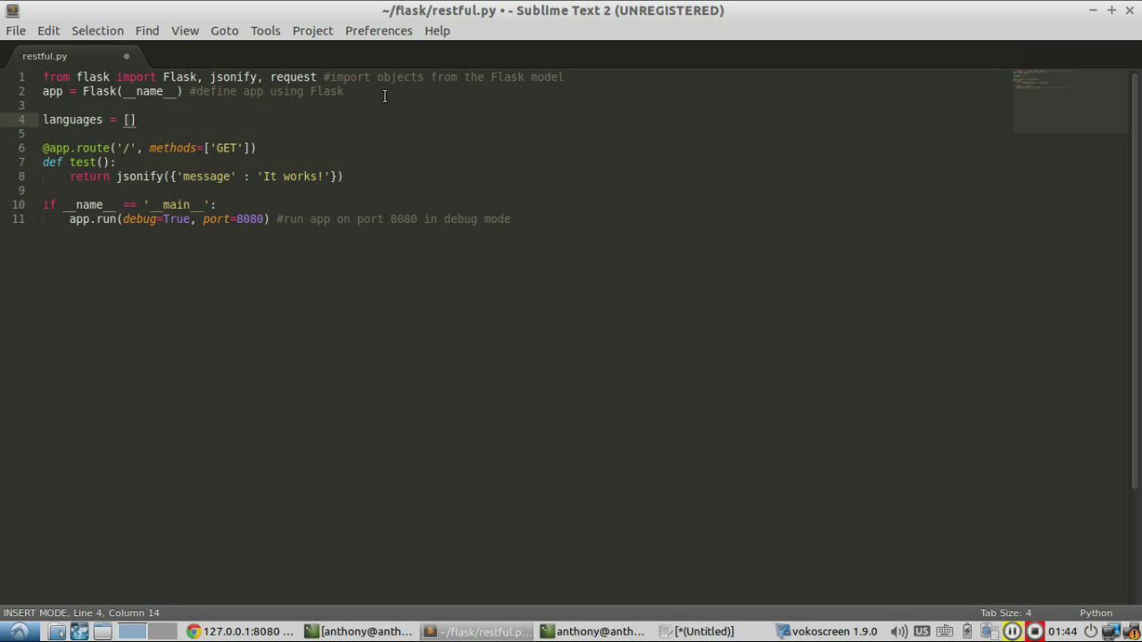
type("{'name'}")
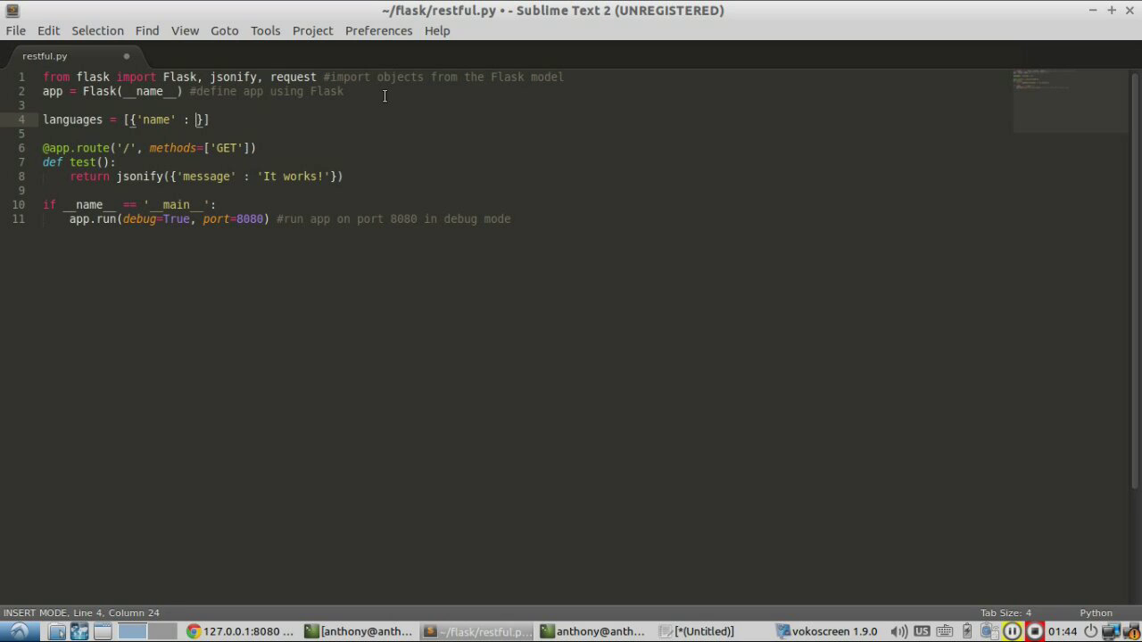
type("'JavaSc")
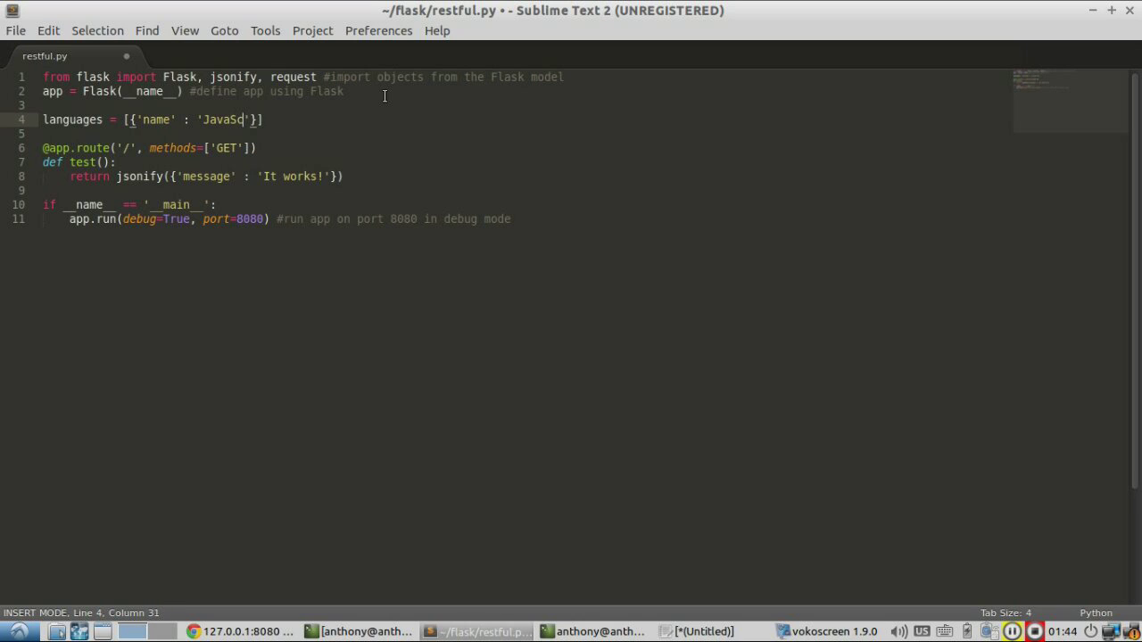
type("ript")
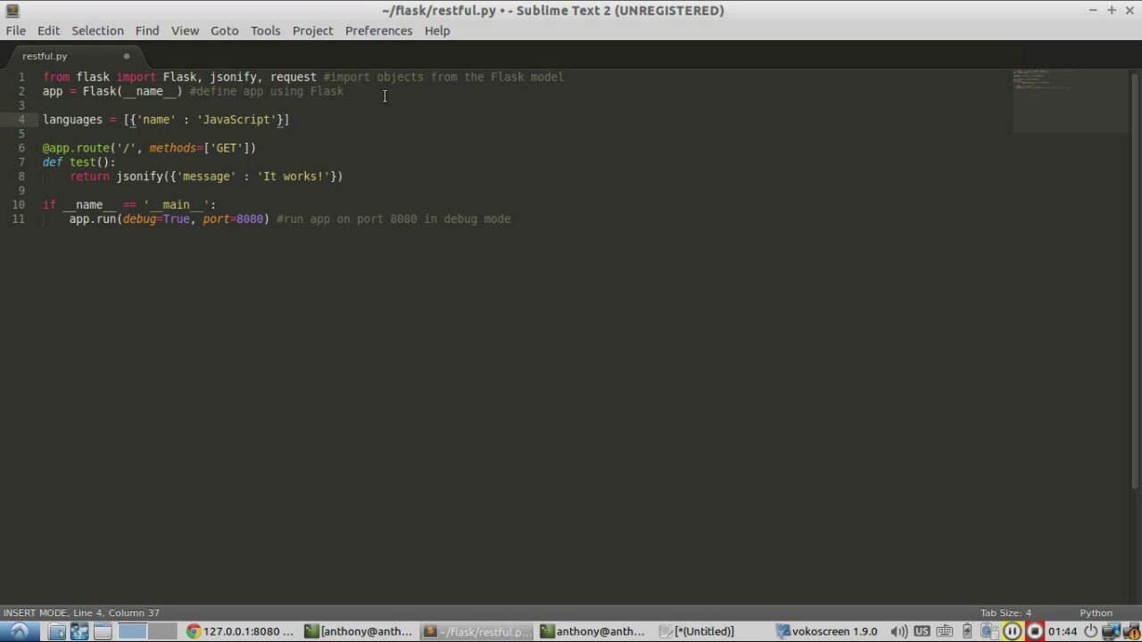
type(", {'name'}")
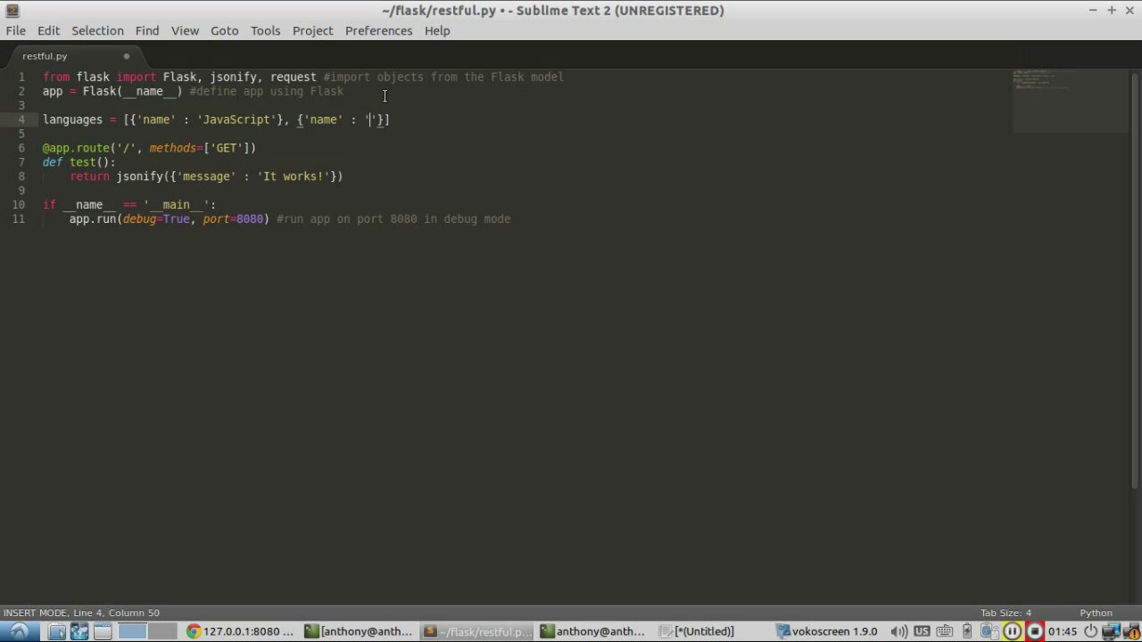
type("Python")
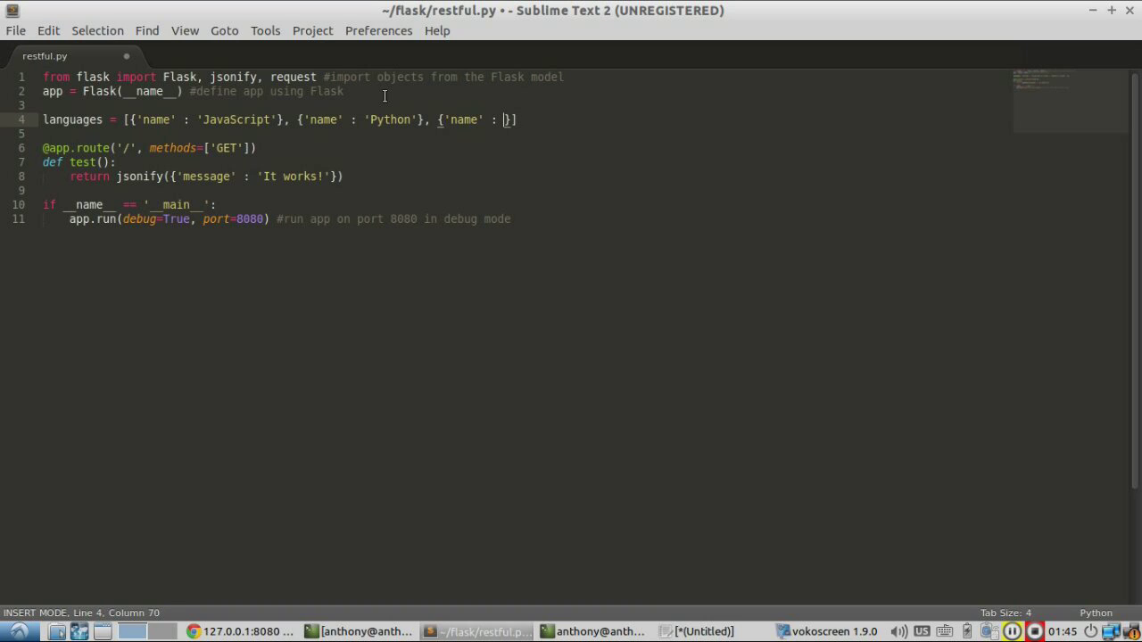
type("Ruby")
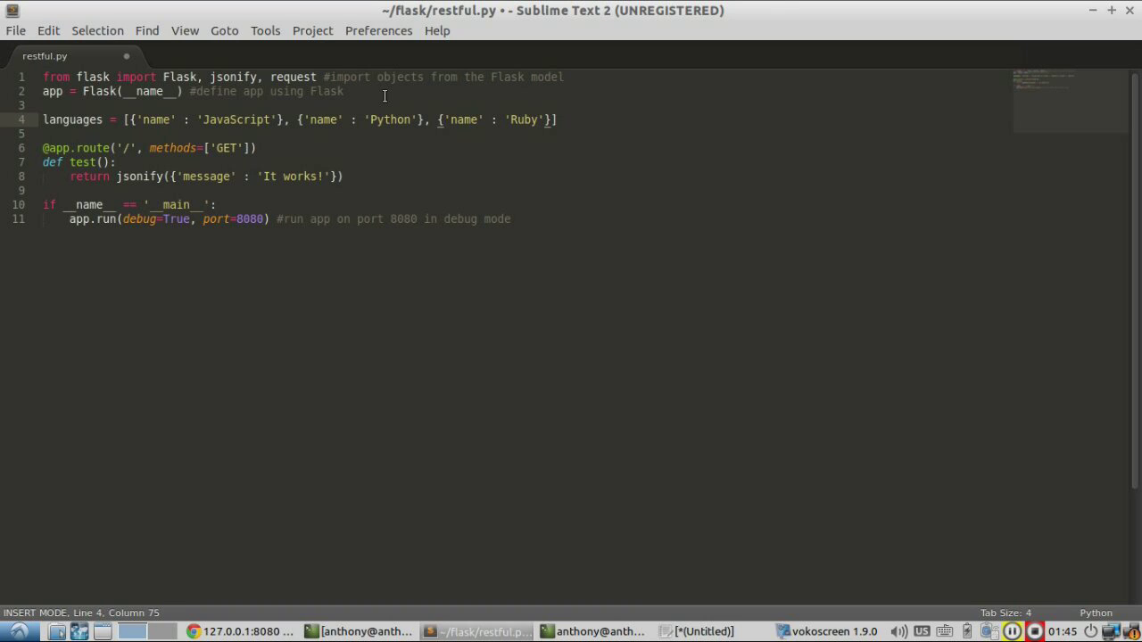
mouse_move(58, 120)
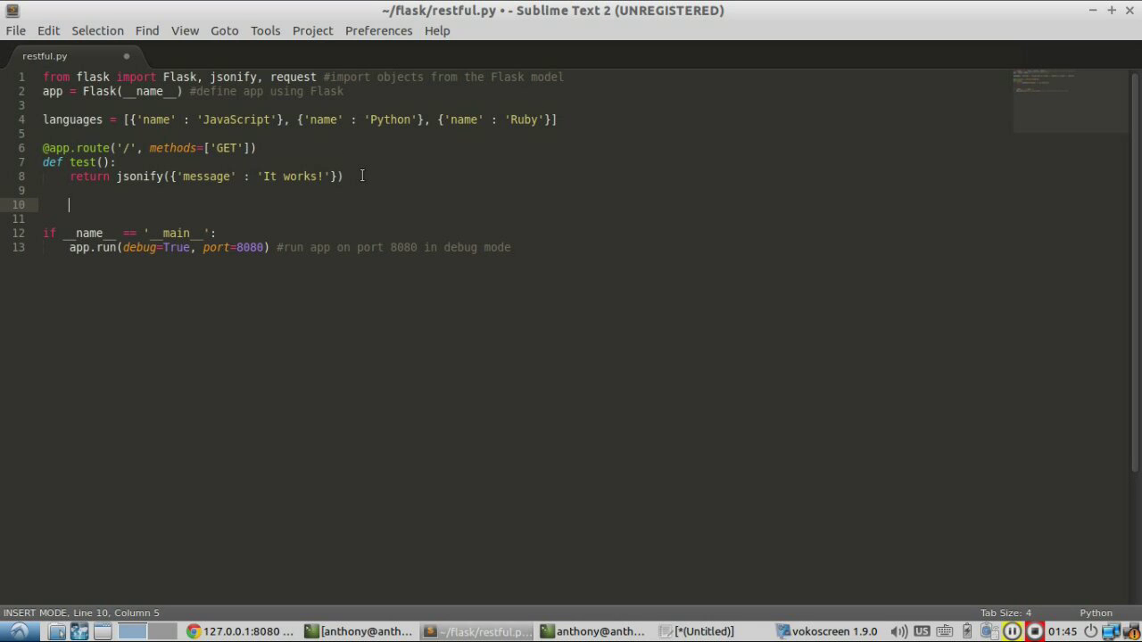
type("@ap")
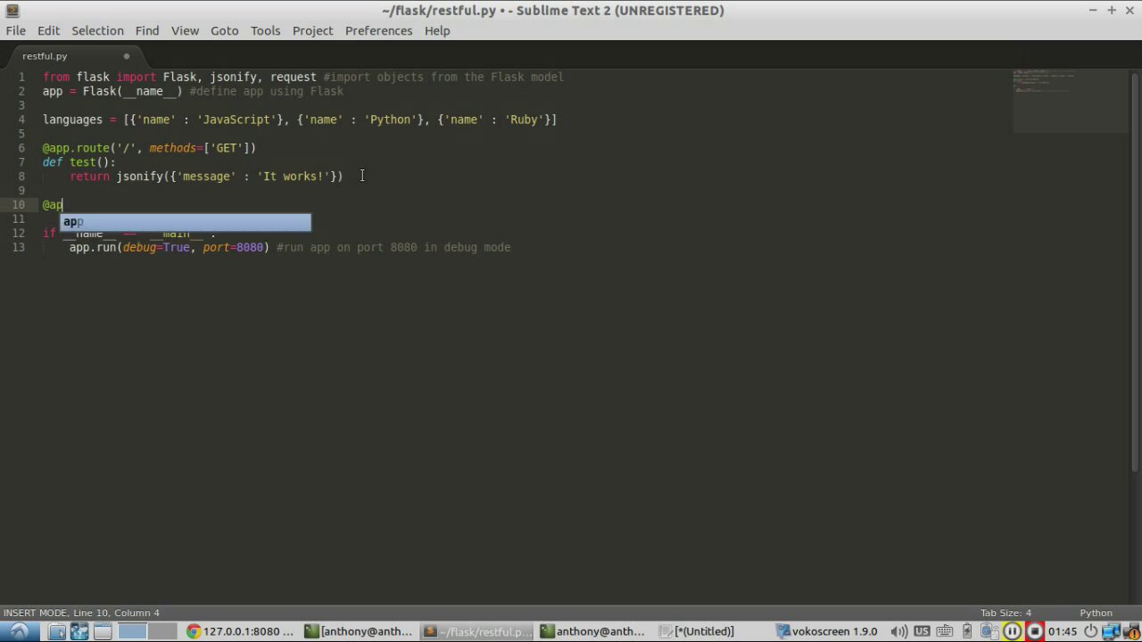
type("p.route('')")
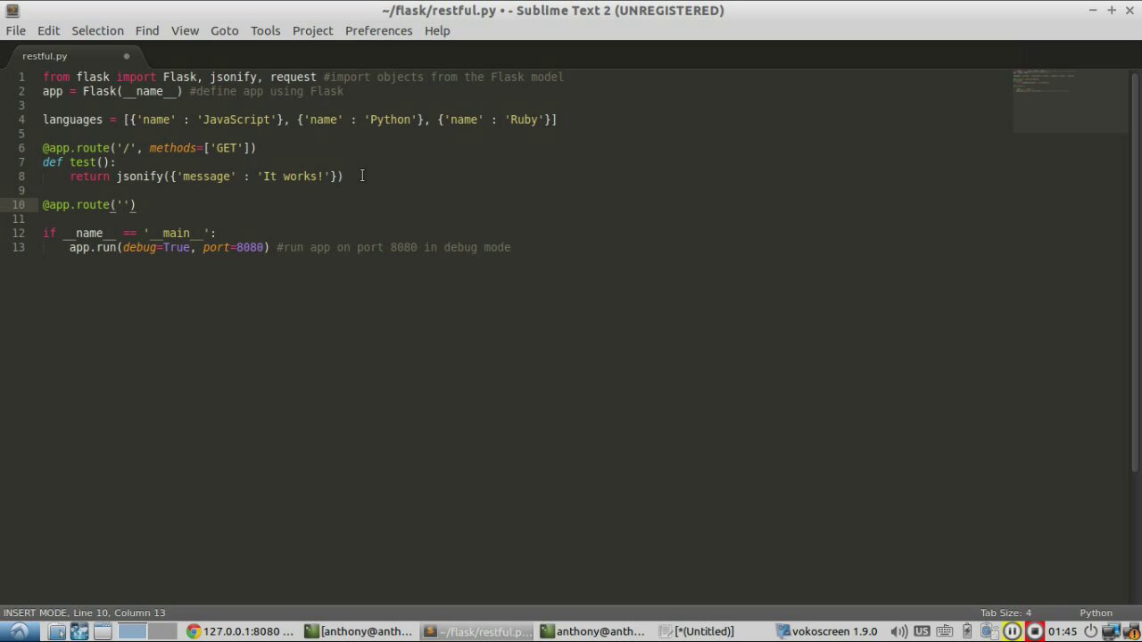
type("/lang")
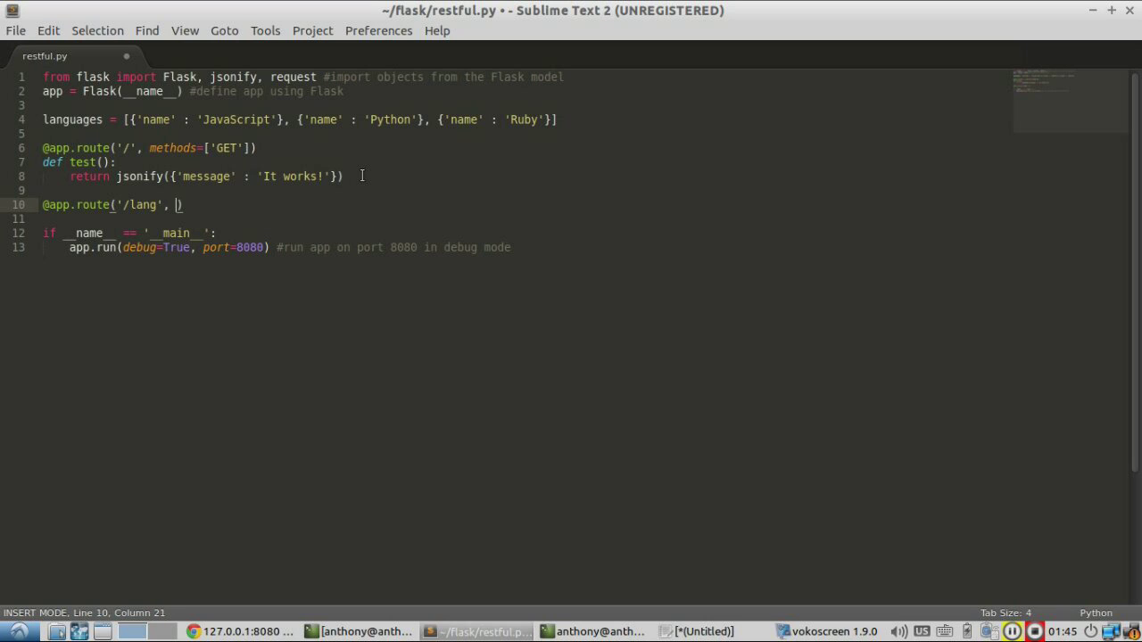
type("methods=['GET")
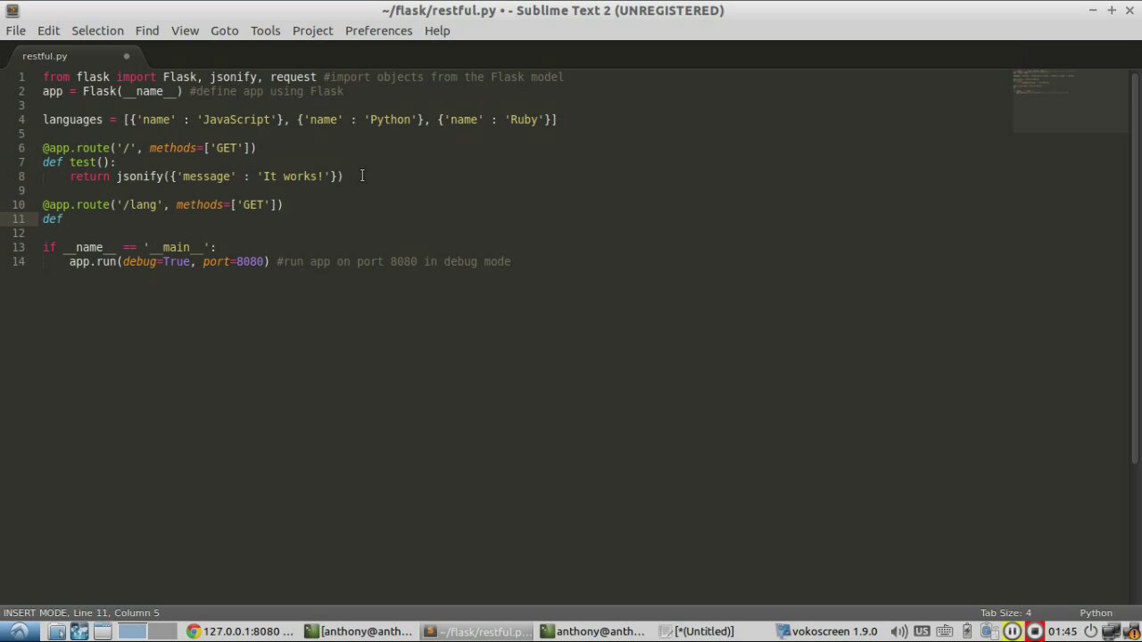
type("returnA")
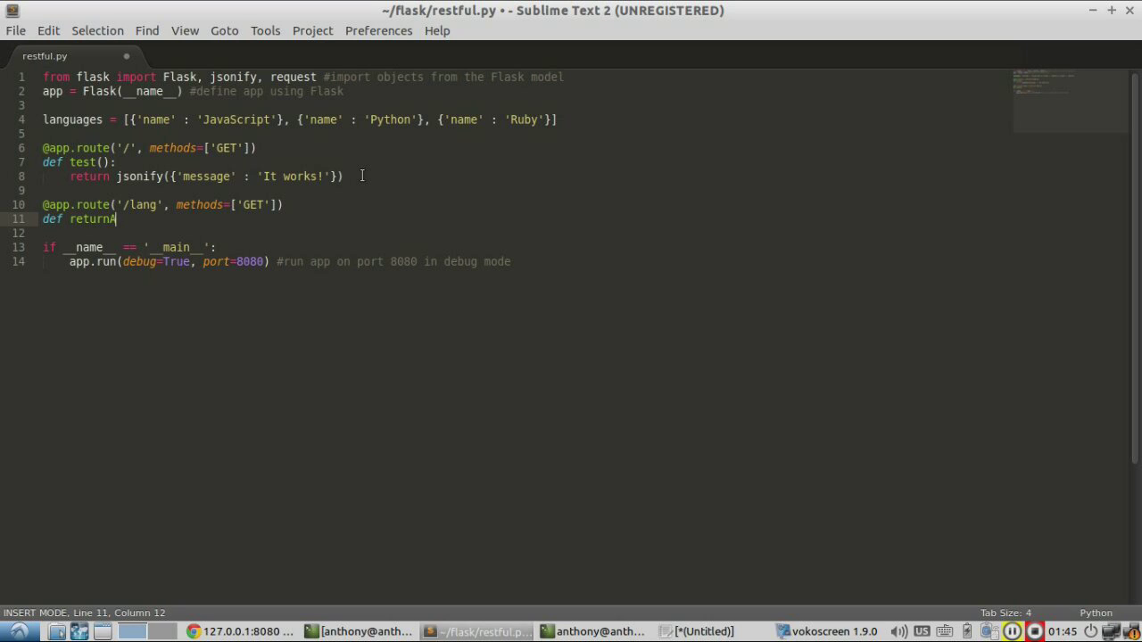
type("ll():")
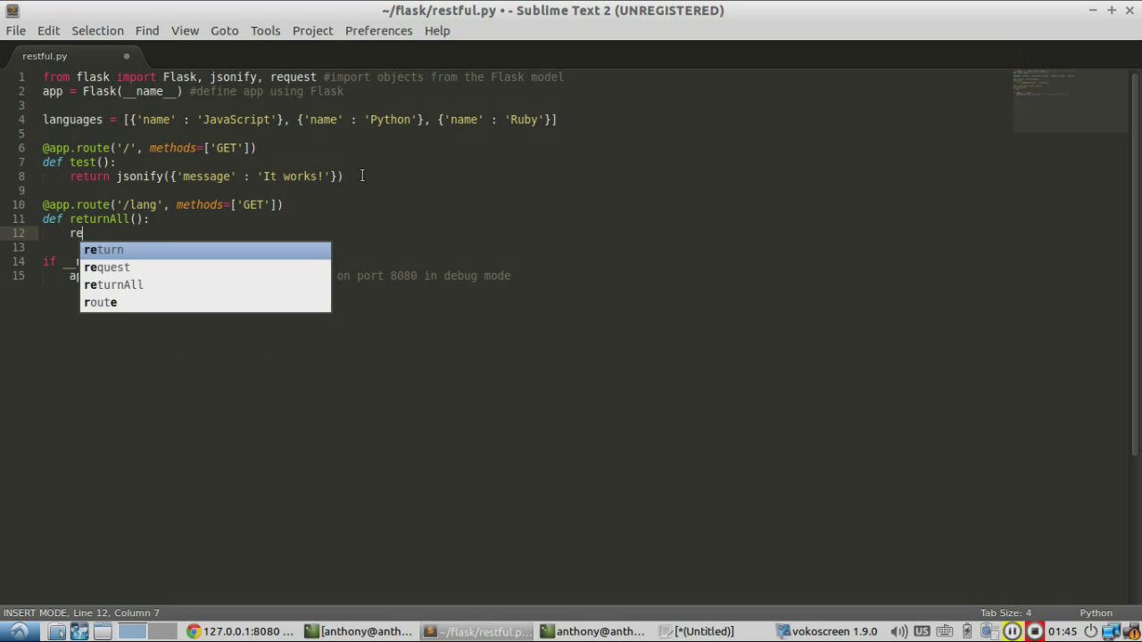
type("turn jsonify(")
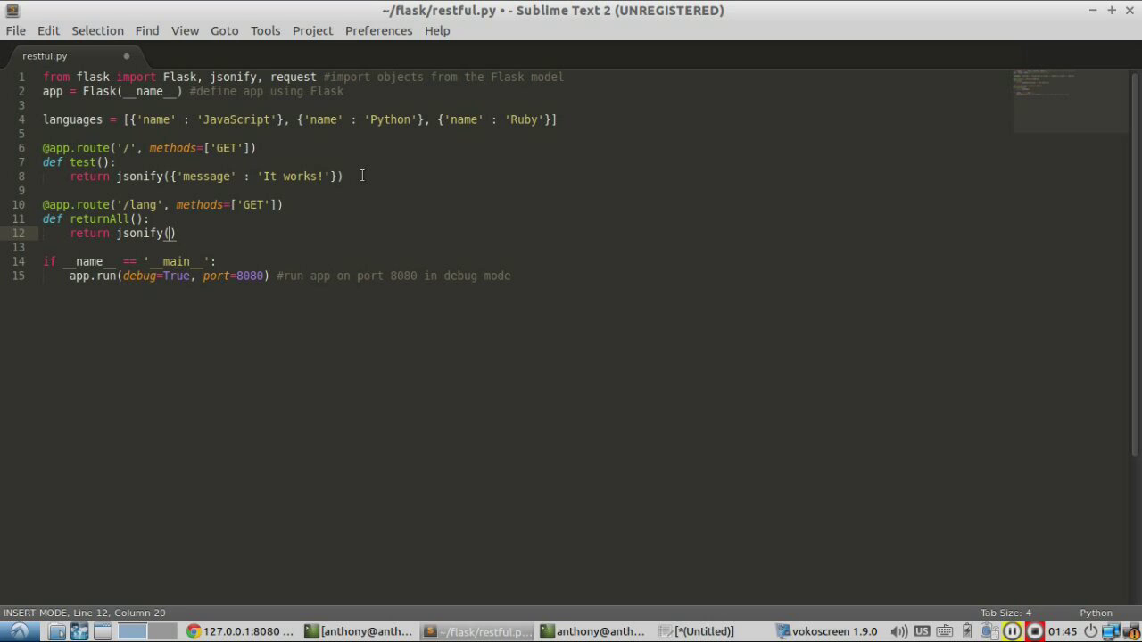
type("{}")
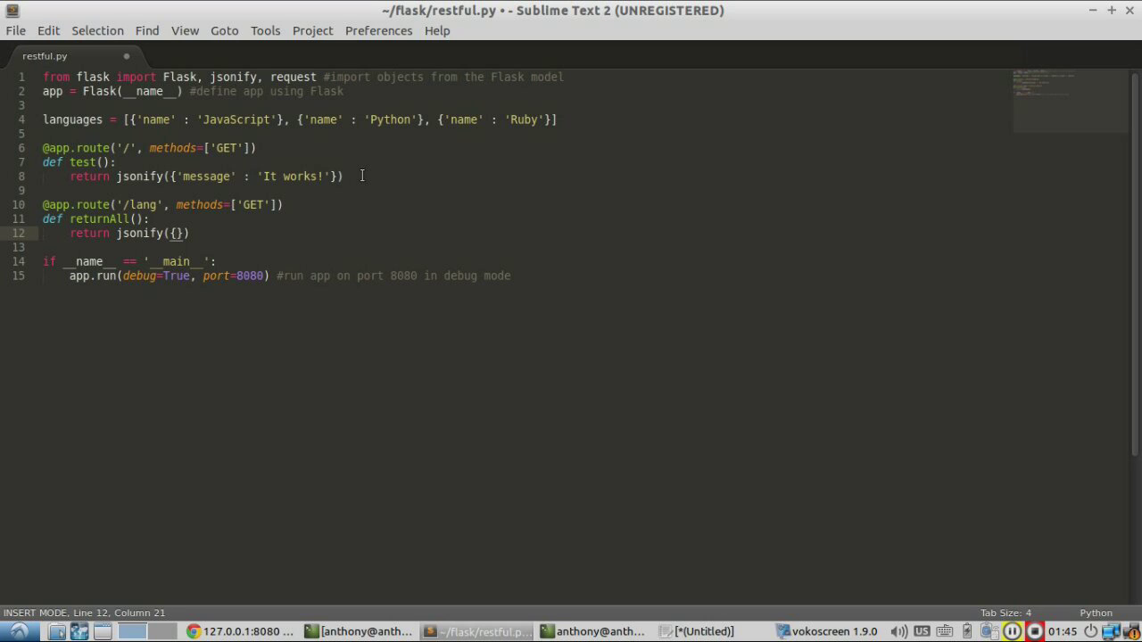
type("'languages'")
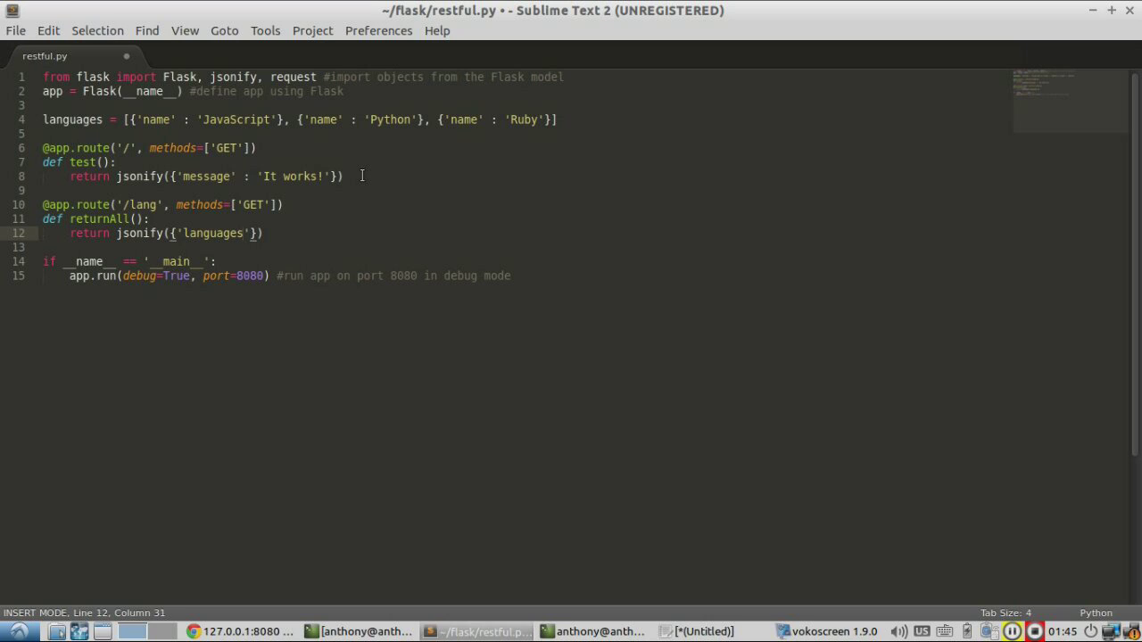
type(":")
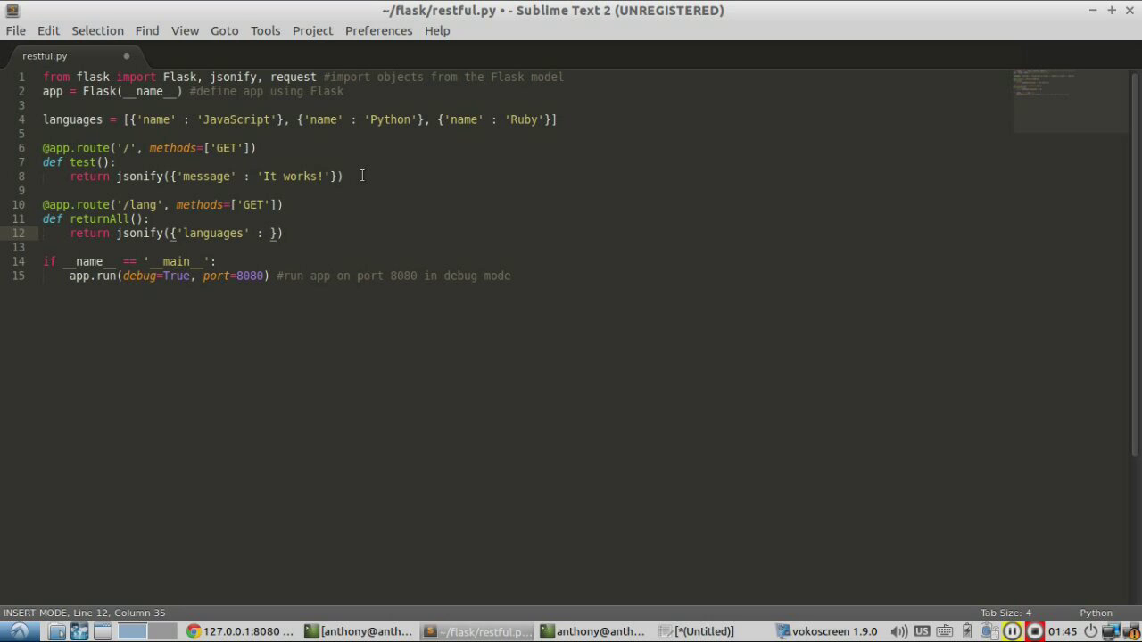
type("la")
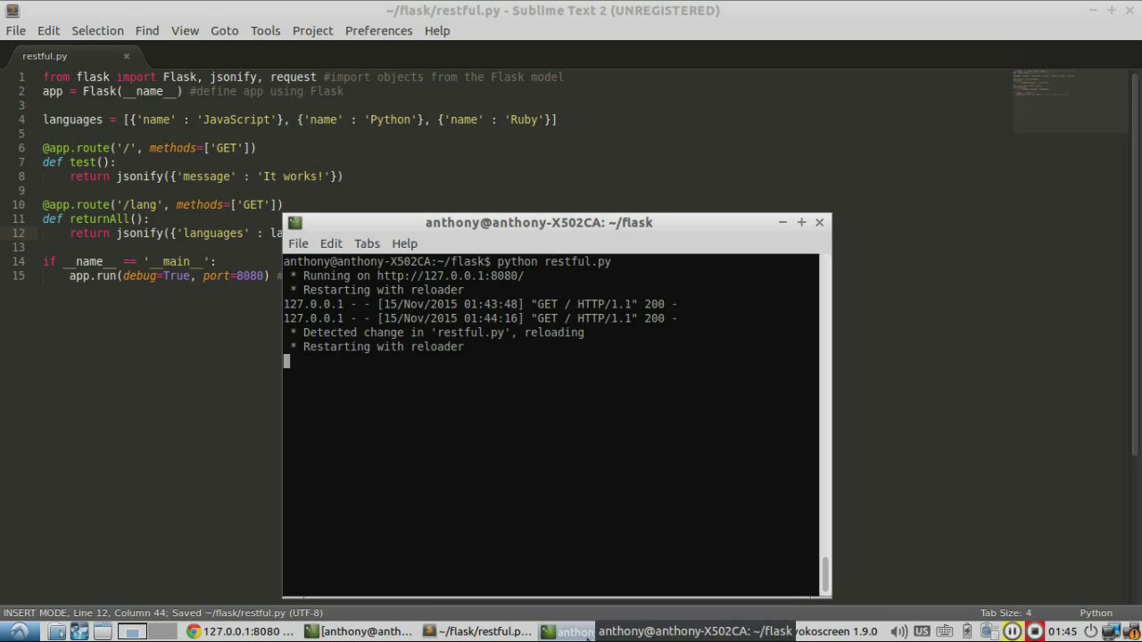
Load 127.0.0.1:8080/lang in Chrome, then add blank lines after returnAll in restful.py.
left_click(237, 630)
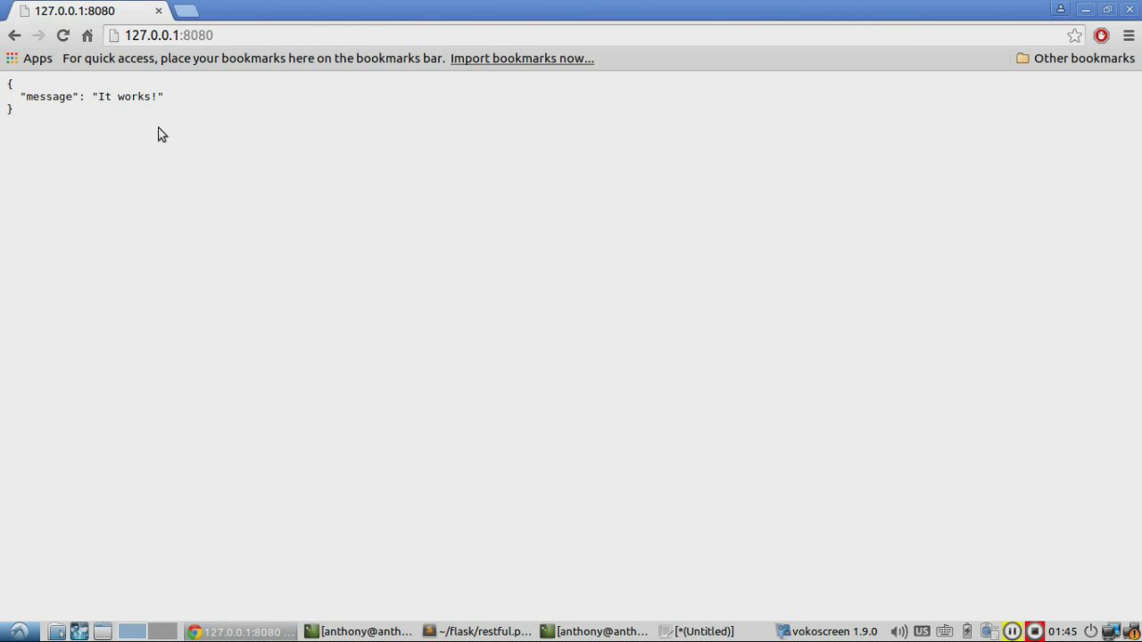
left_click(178, 36)
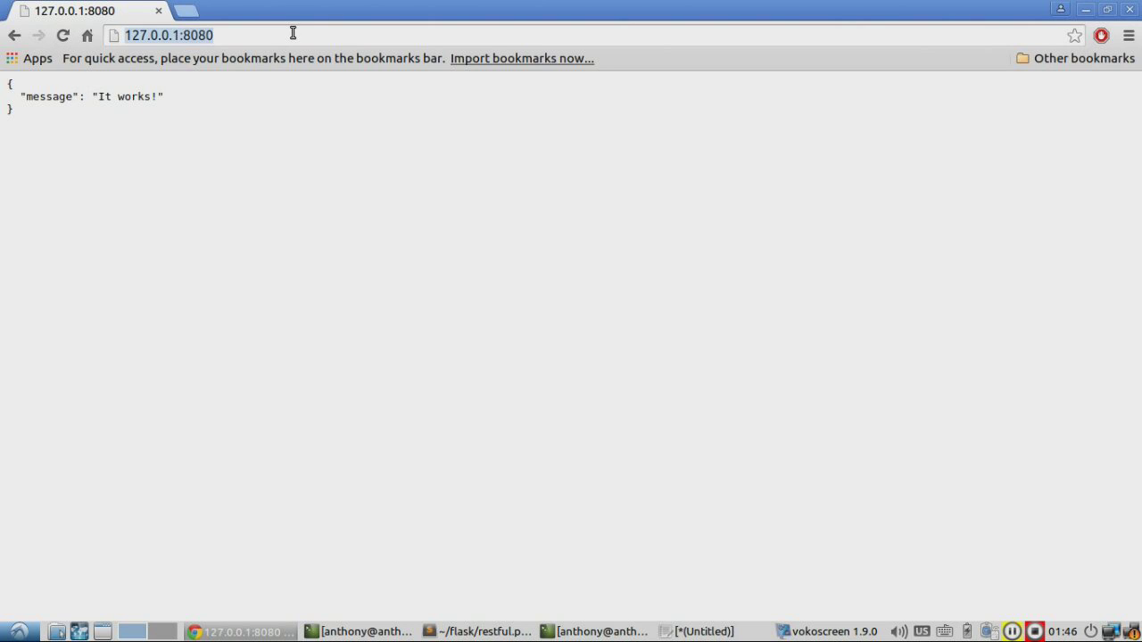
type("/lang")
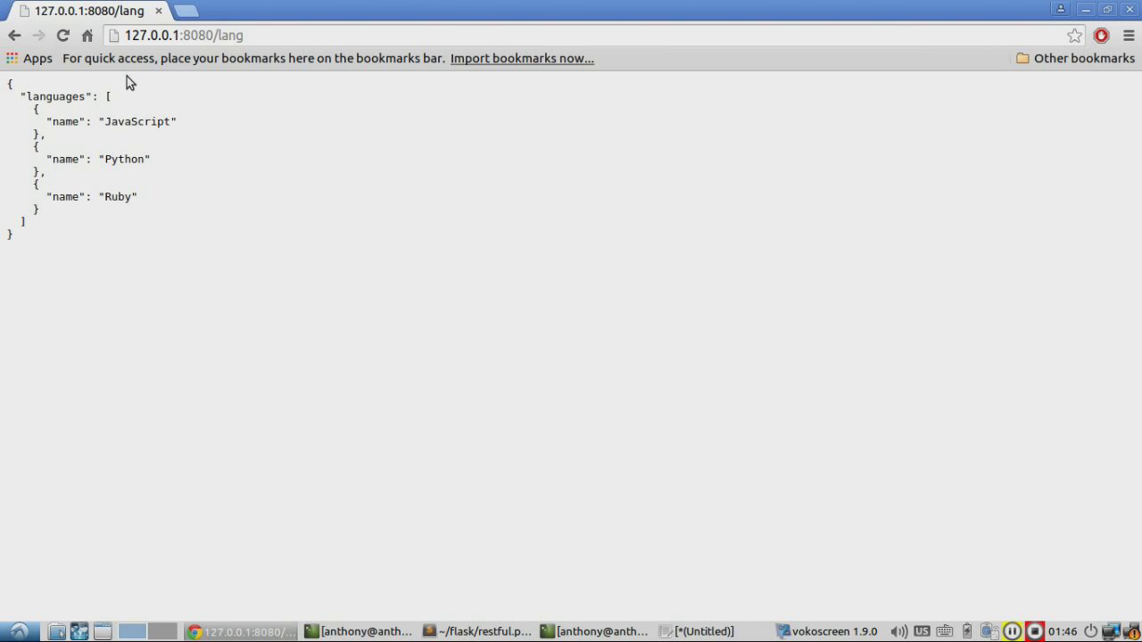
mouse_move(89, 117)
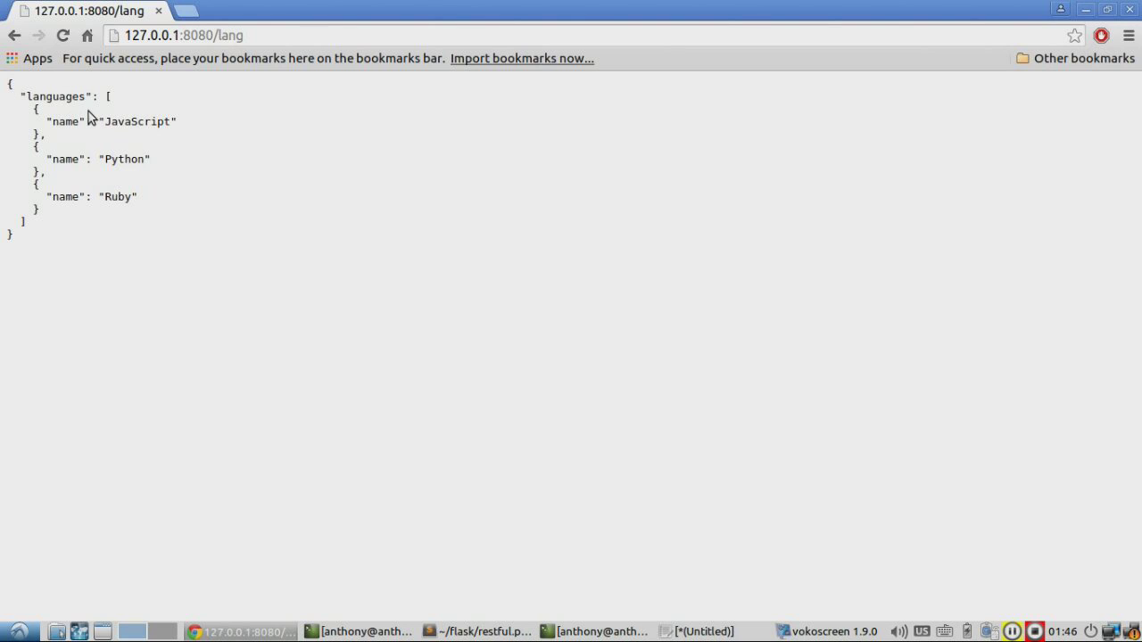
mouse_move(125, 223)
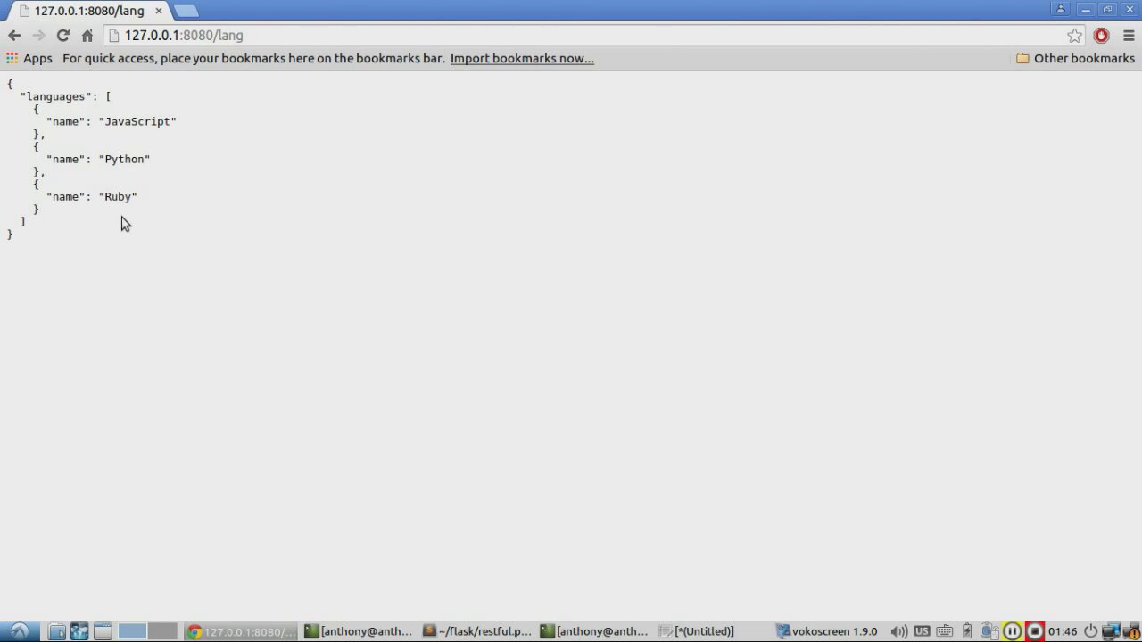
mouse_move(177, 307)
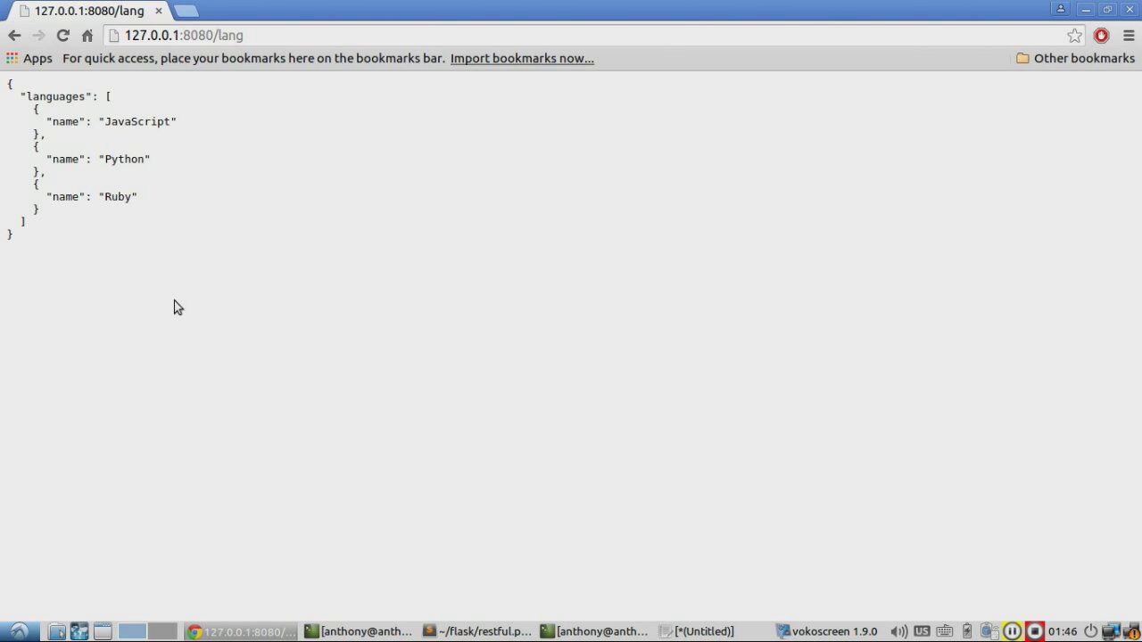
left_click(485, 631)
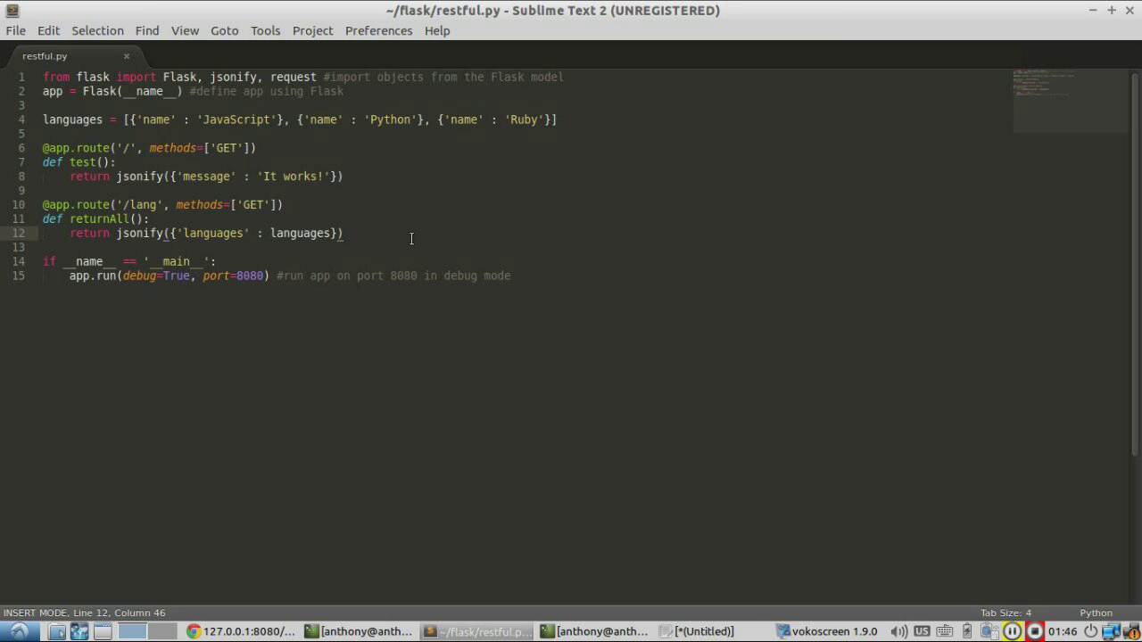
key("Return")
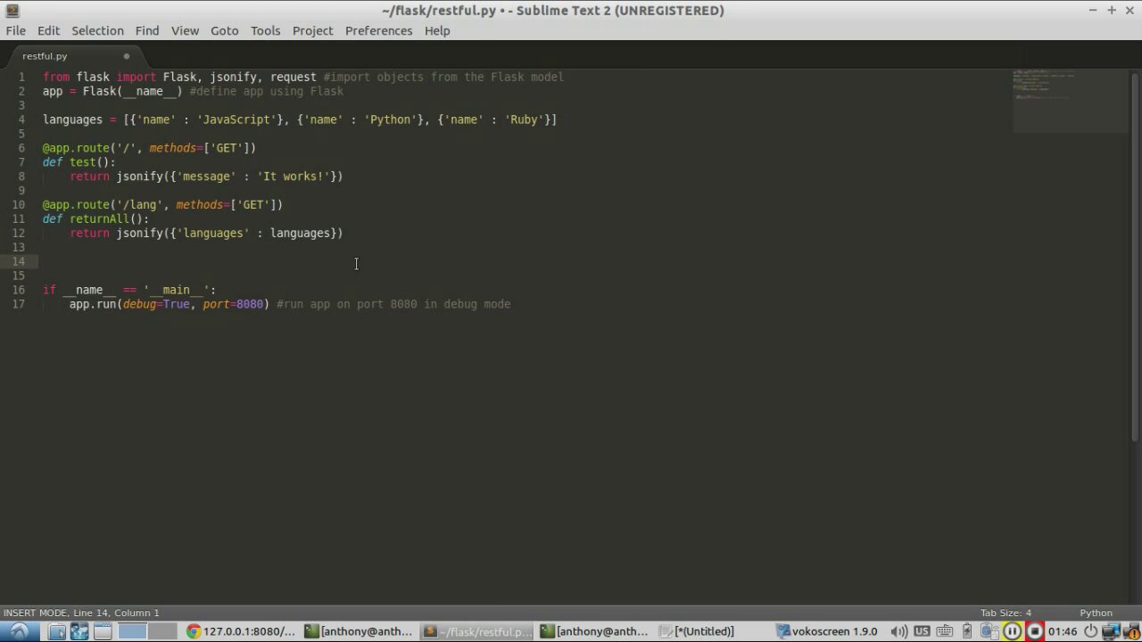
left_click(237, 631)
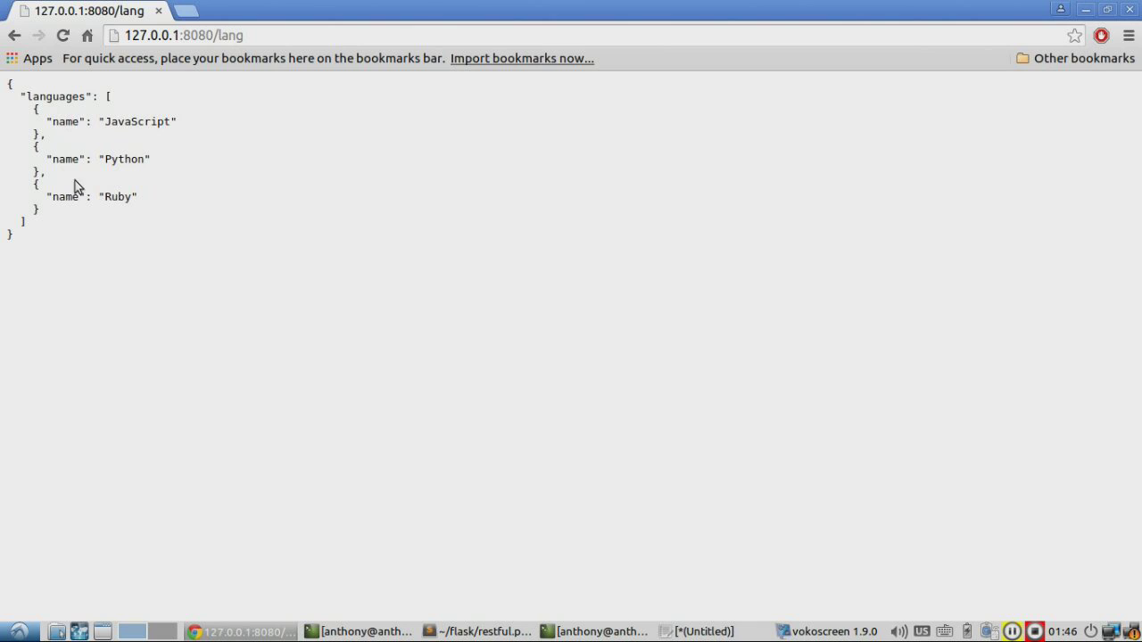
mouse_move(82, 195)
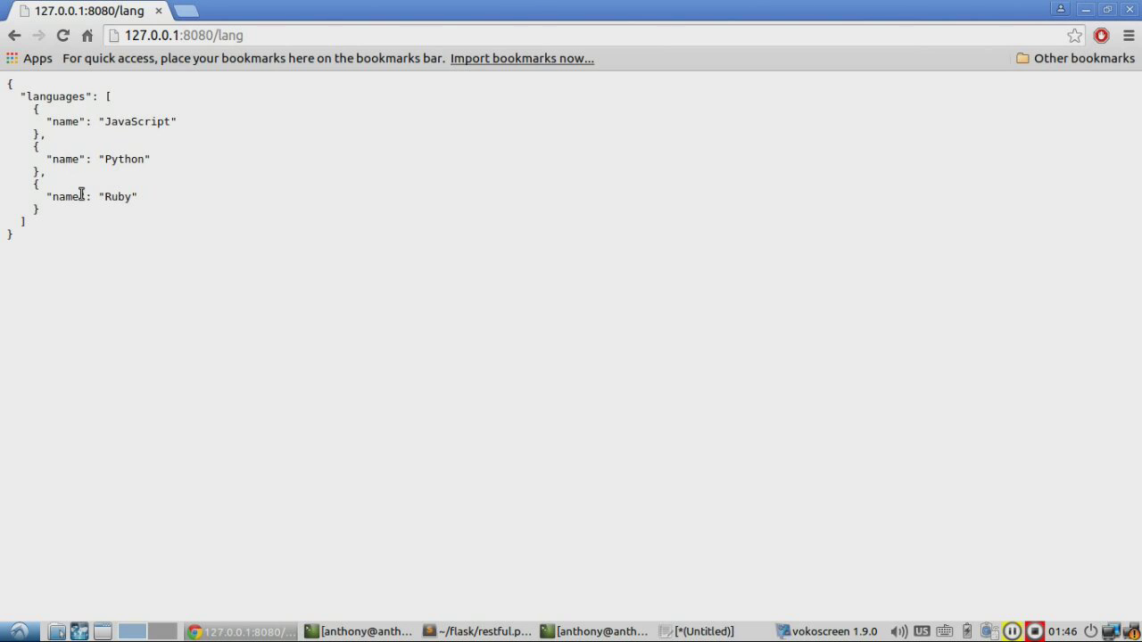
mouse_move(59, 162)
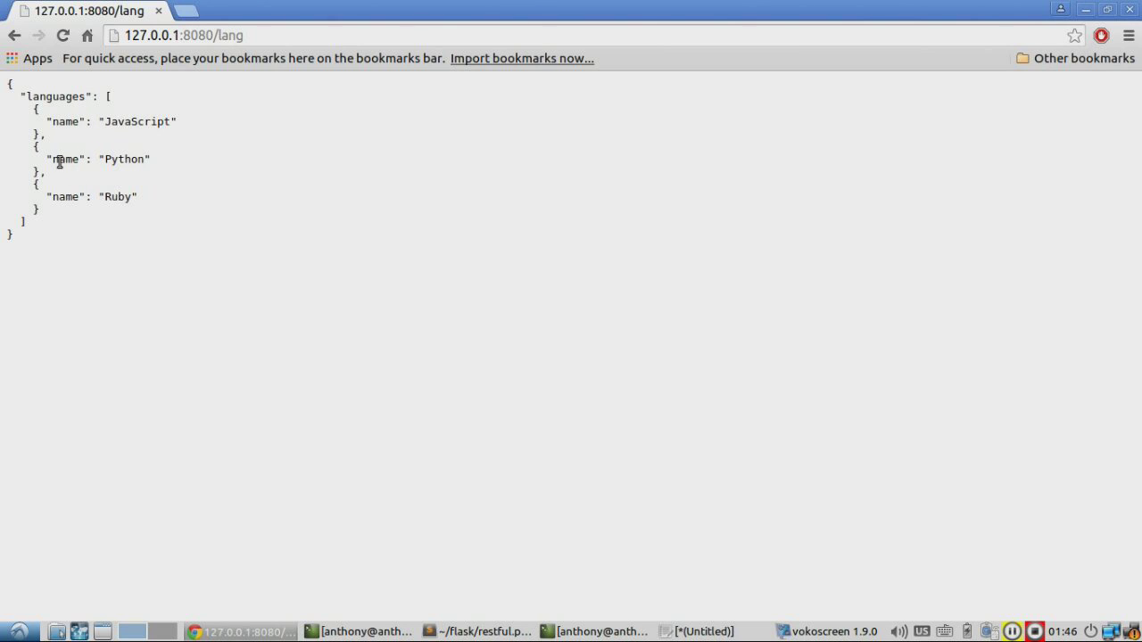
double_click(65, 158)
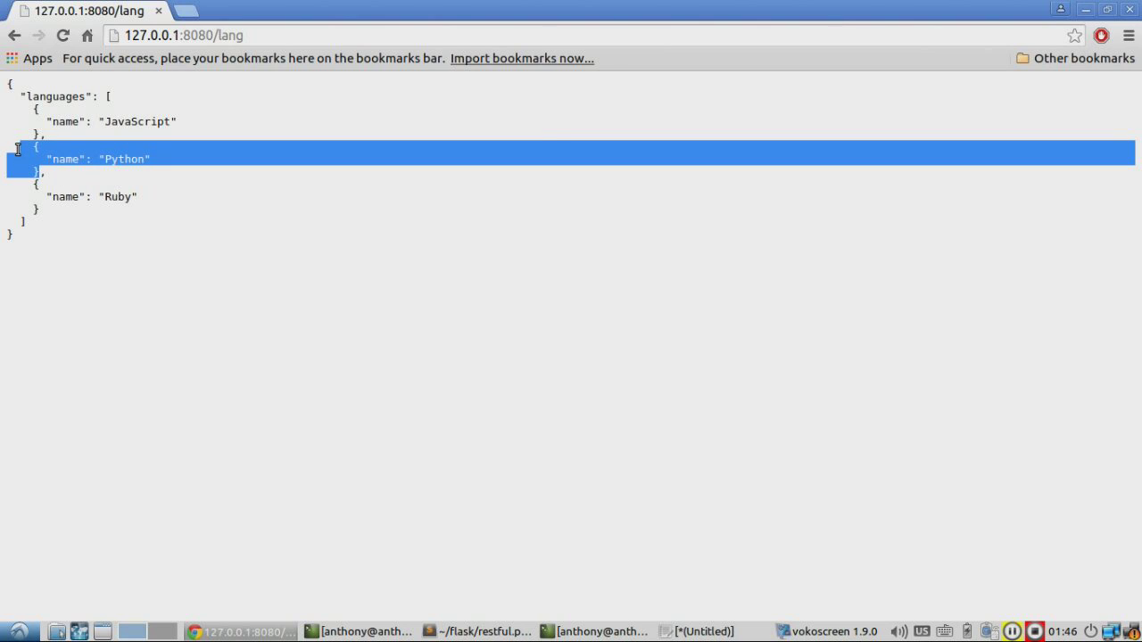
mouse_move(78, 178)
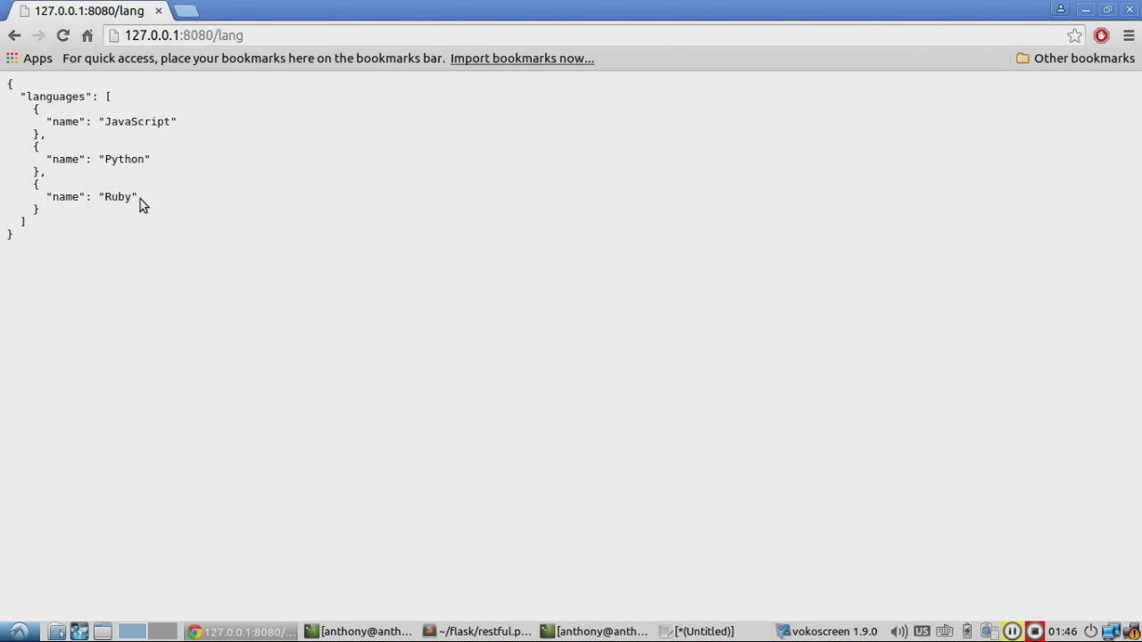
left_click(479, 632)
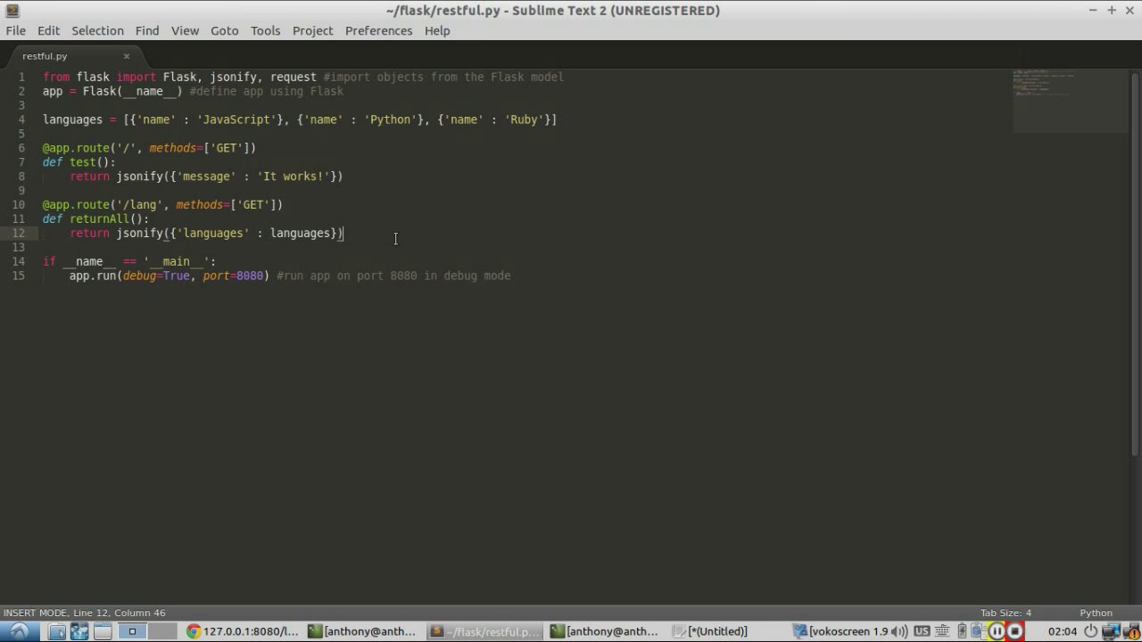
key("Return")
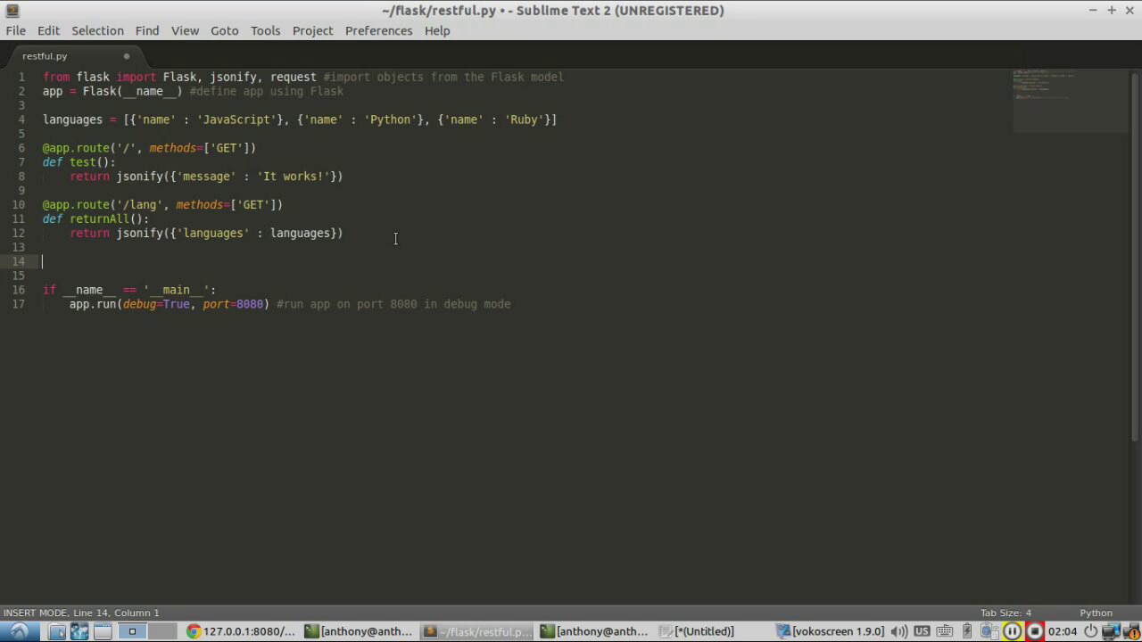
type("@app.route(")
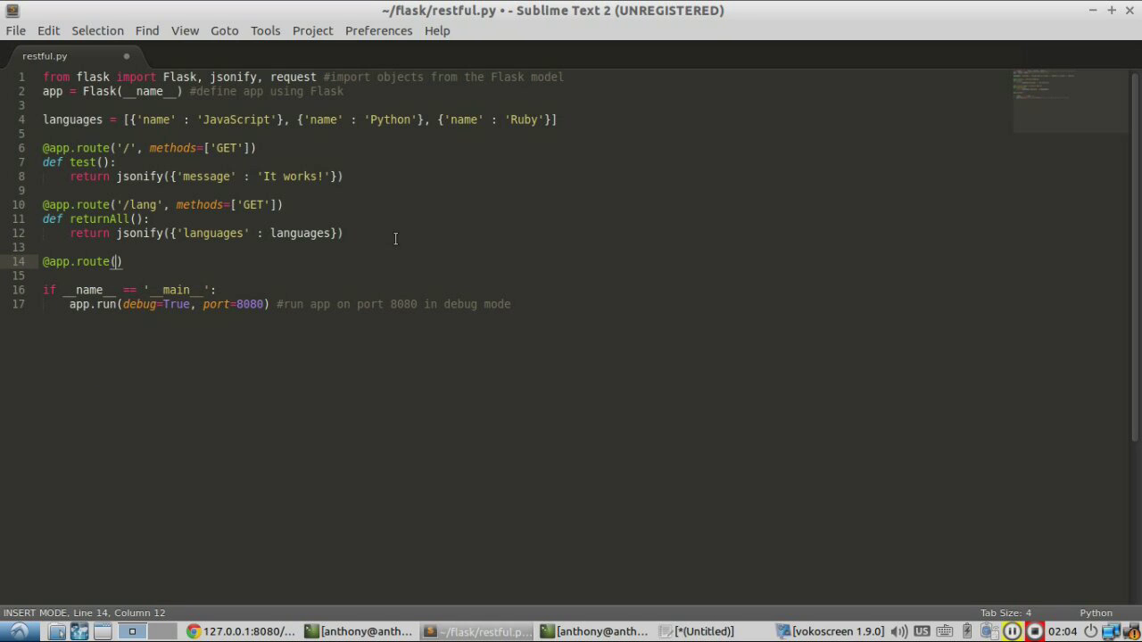
type("'lang'")
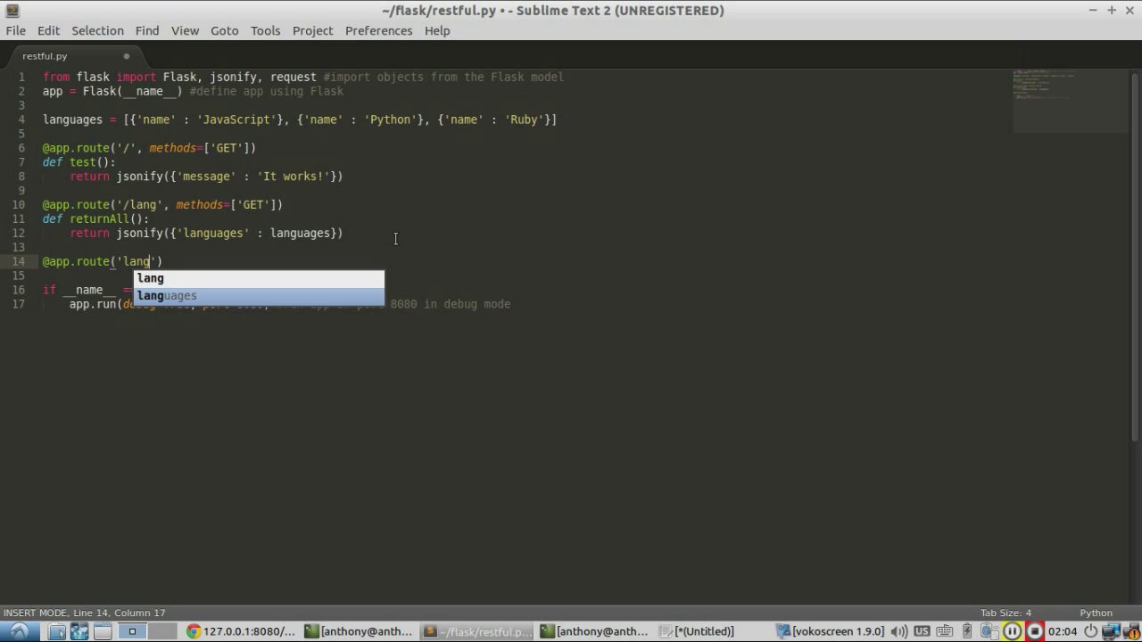
type("/")
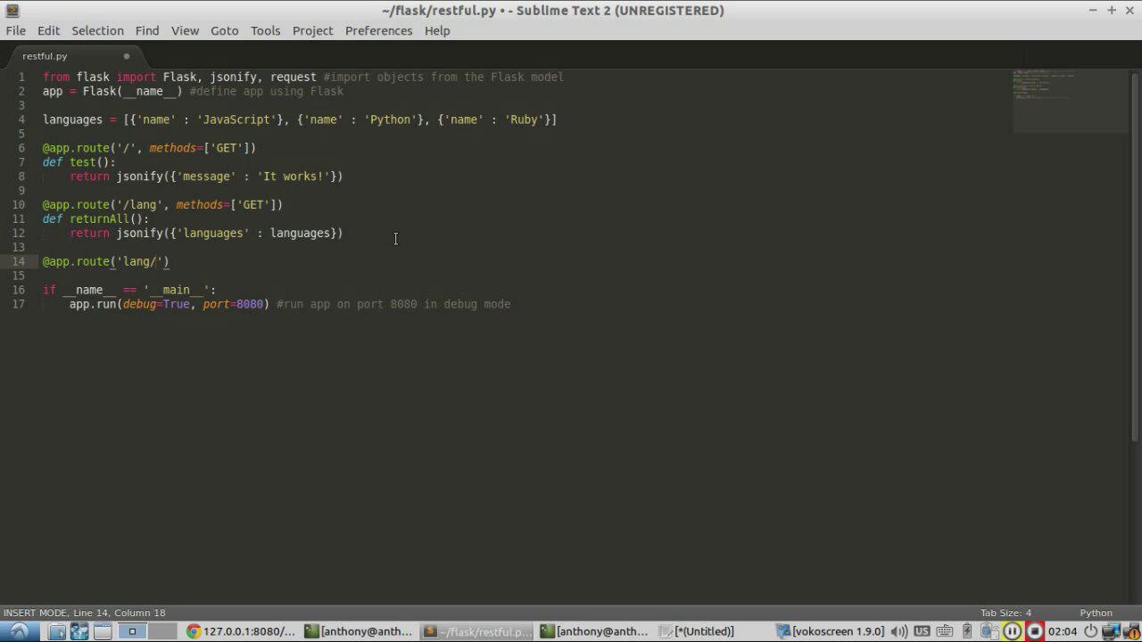
type("<")
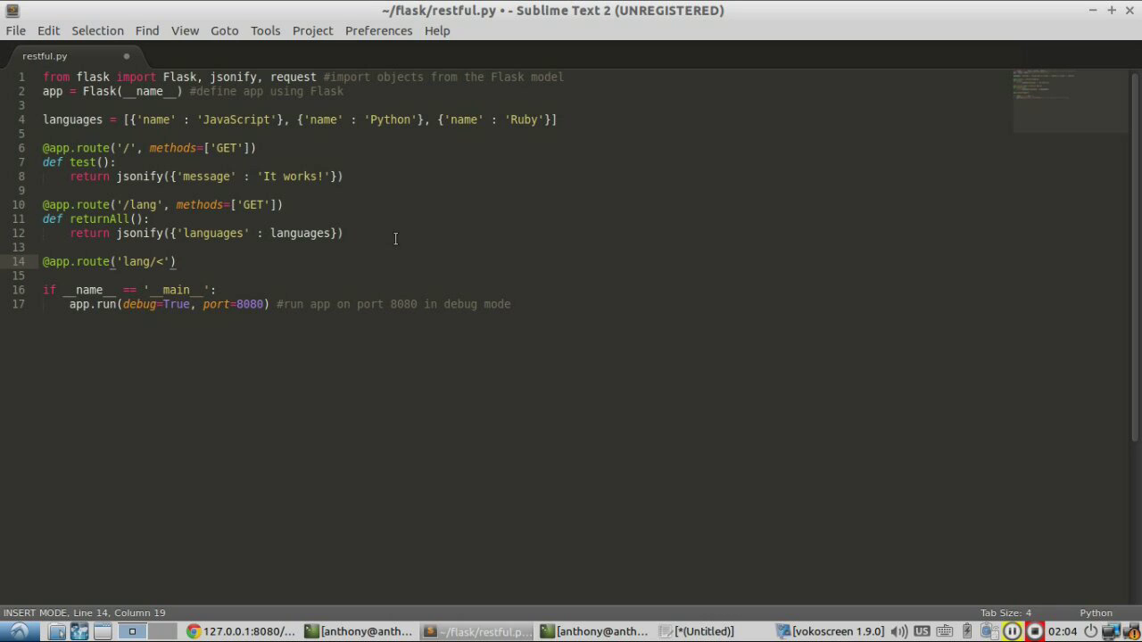
type("string:")
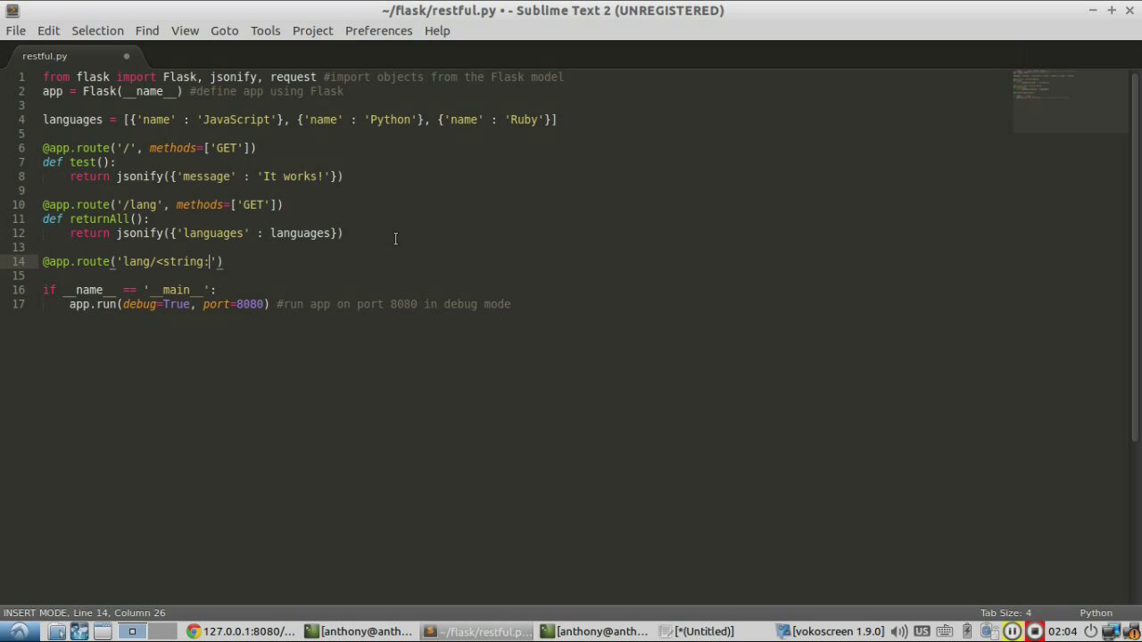
type("name>")
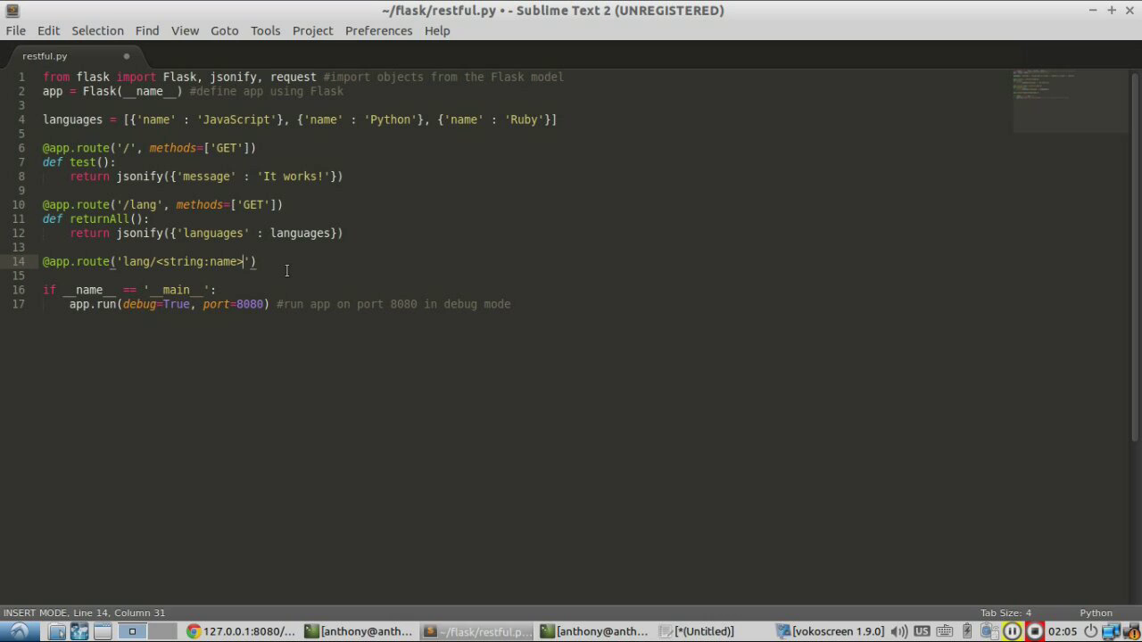
type(", methods")
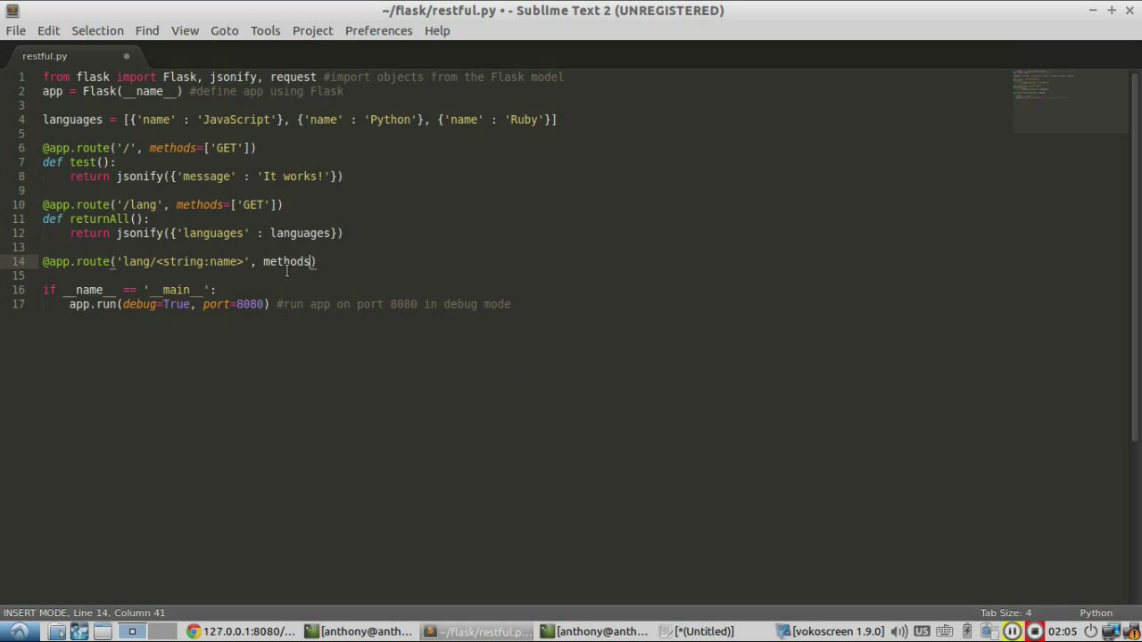
type("='")
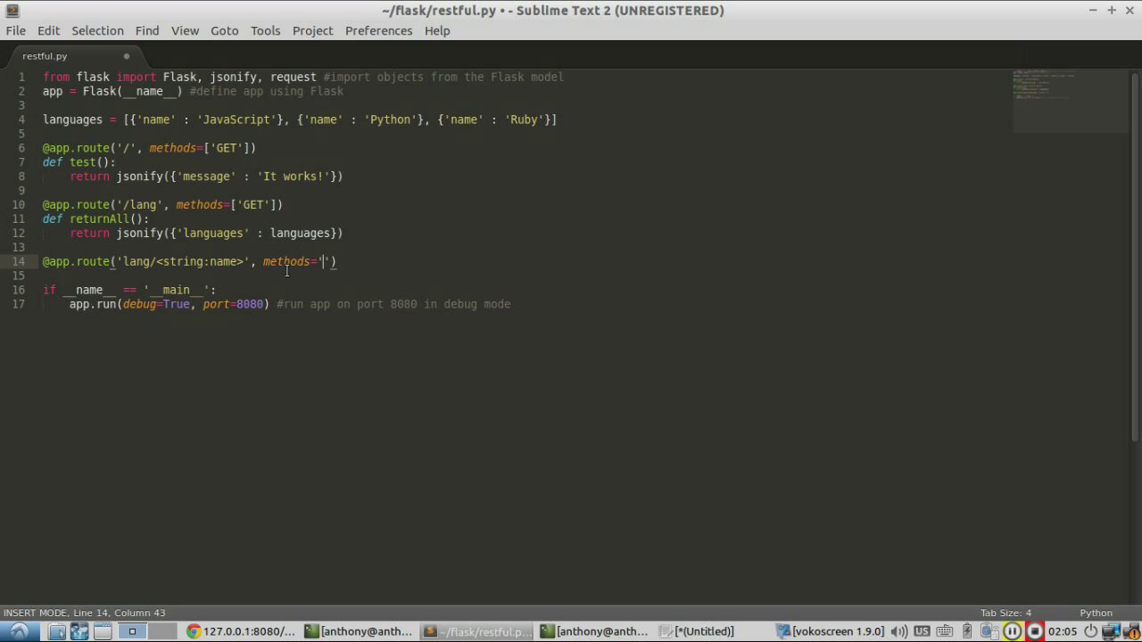
type("['GET'")
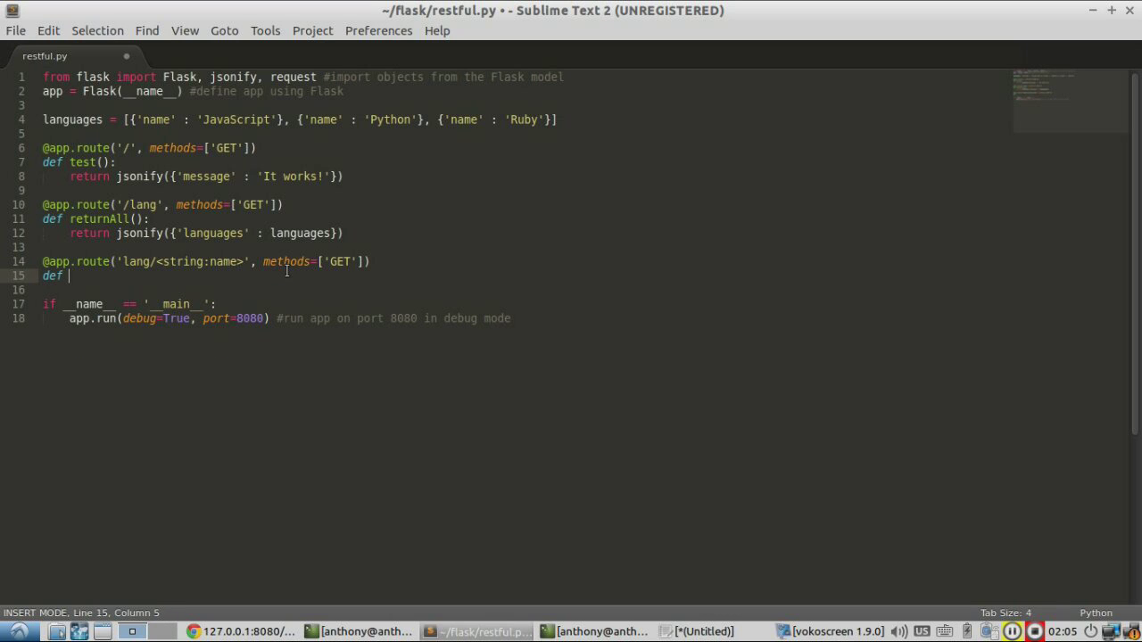
Write def returnOne(name): beneath the lang/<string:name> route.
type("returnOn")
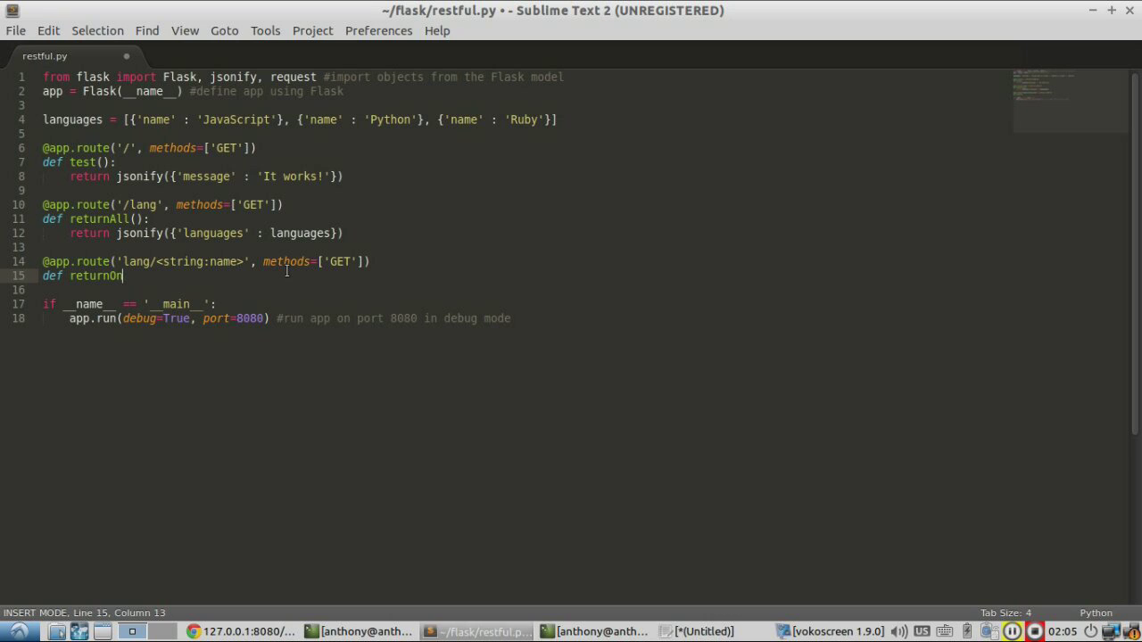
type("e()")
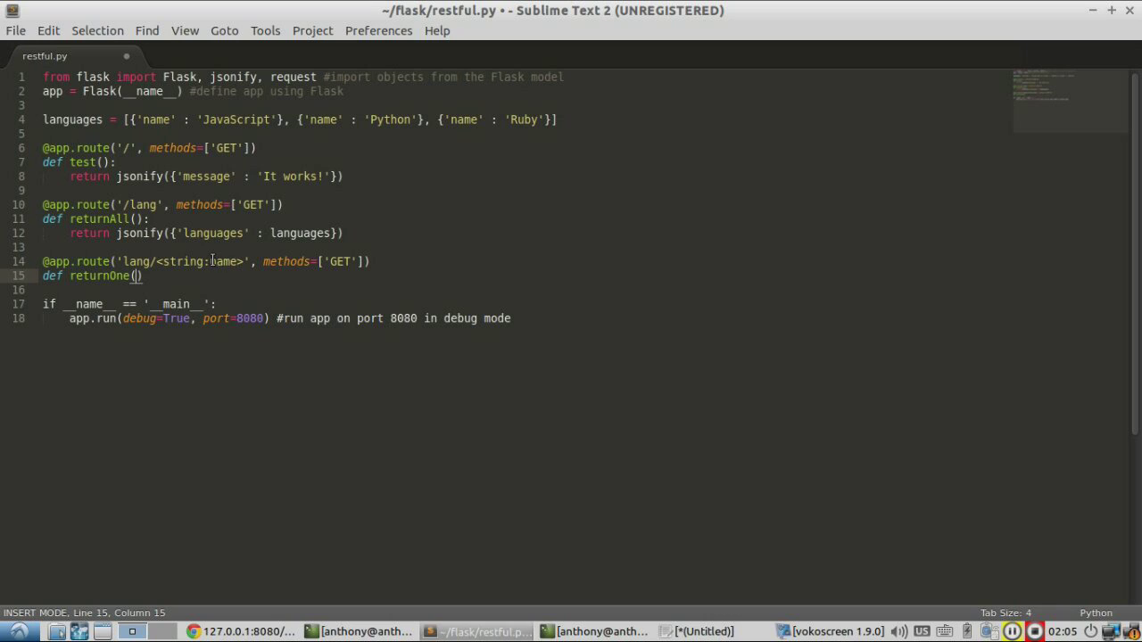
mouse_move(222, 261)
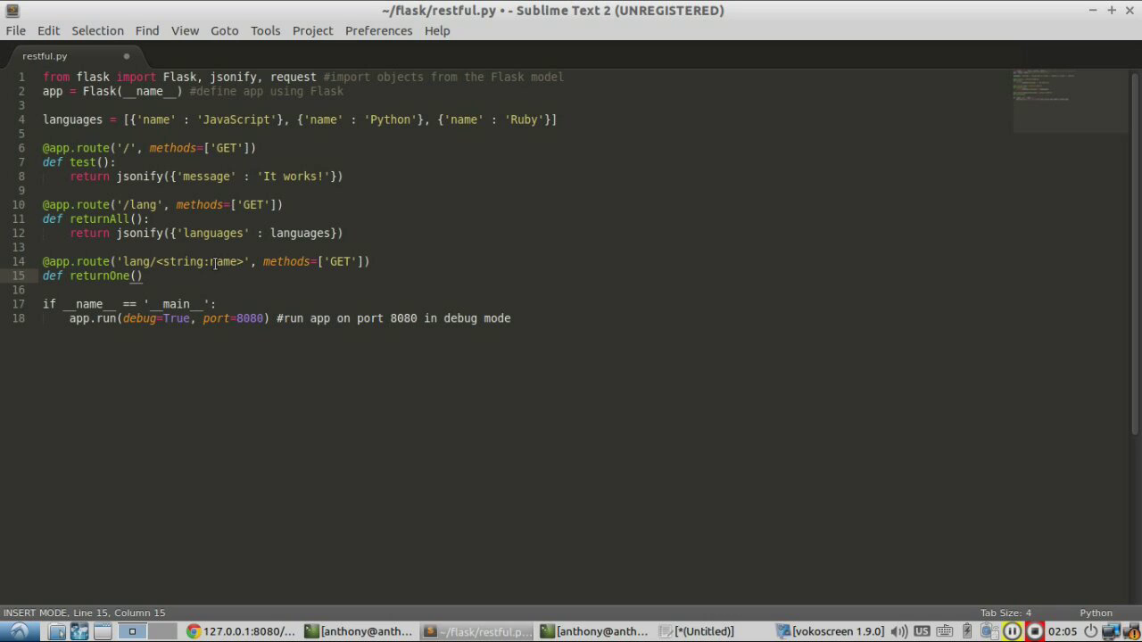
type("na")
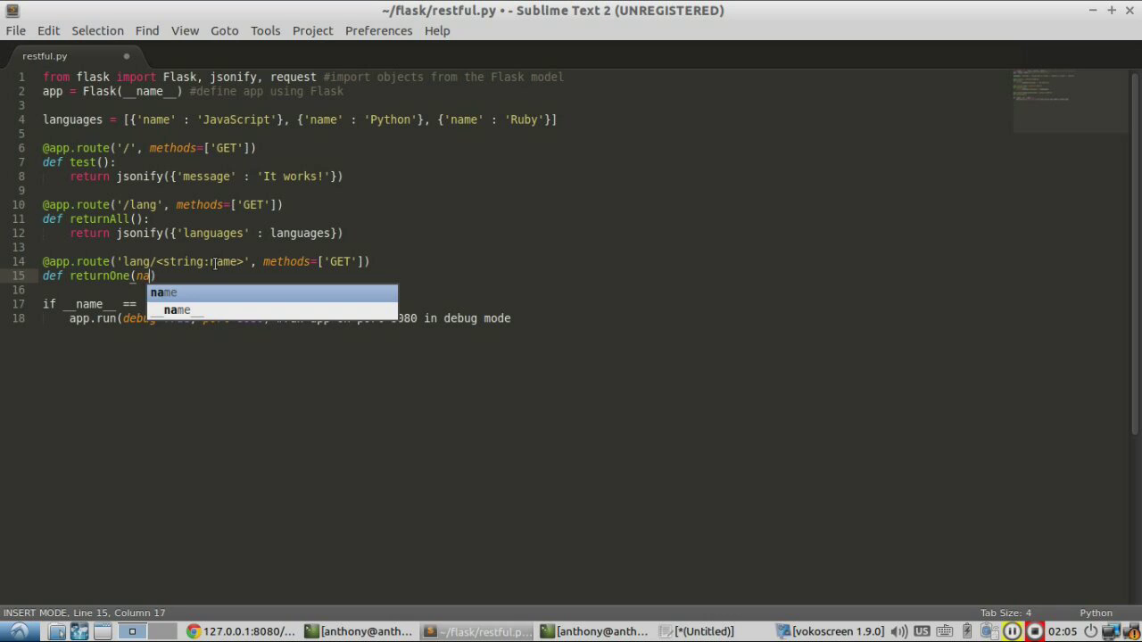
type("me):")
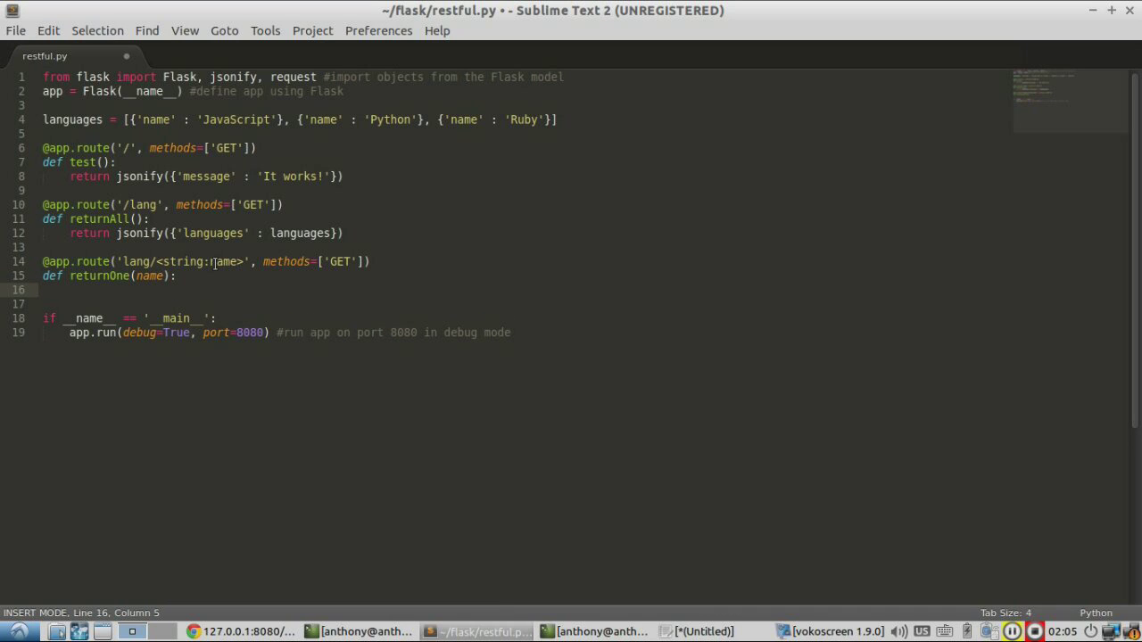
double_click(223, 262)
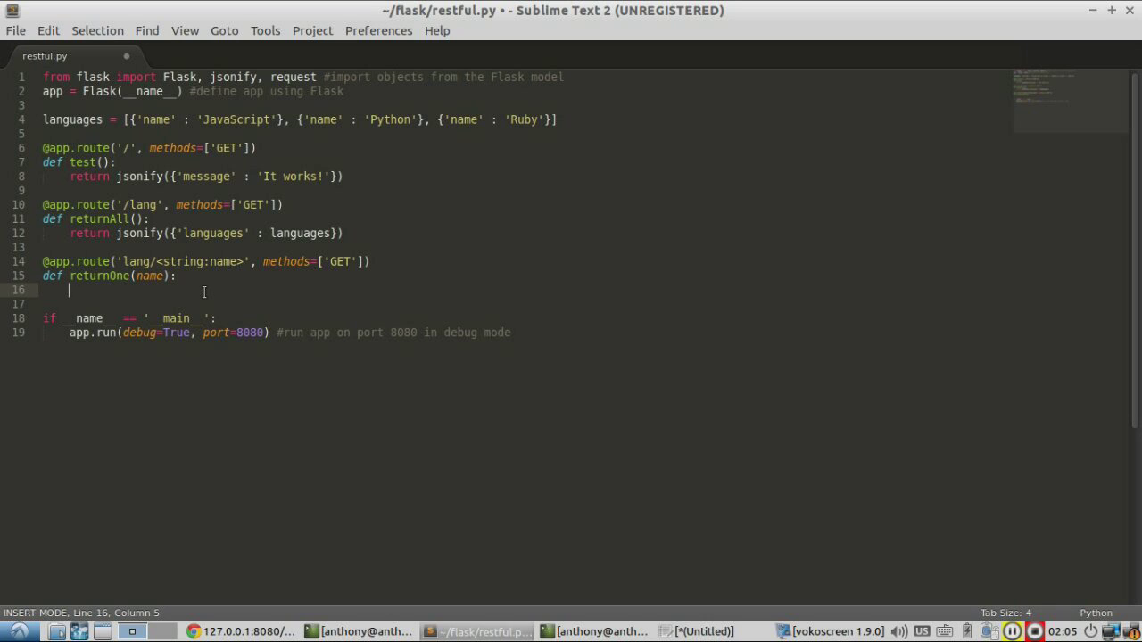
mouse_move(359, 221)
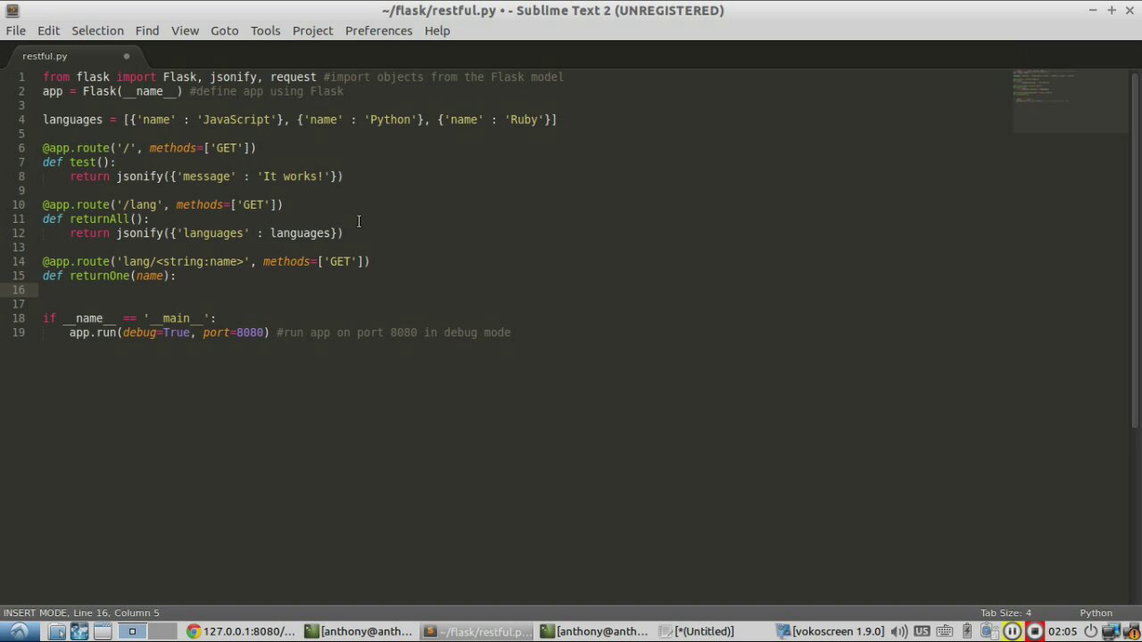
Write langs = [language for language in languages if language['name'] == name] in returnOne.
type("langs =")
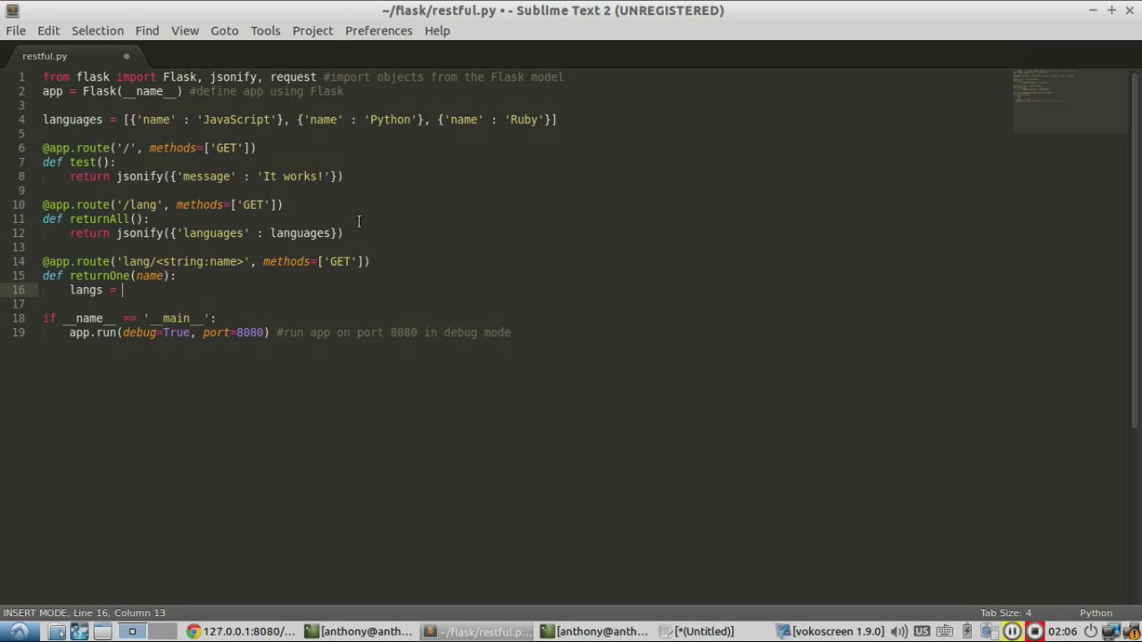
type("[]")
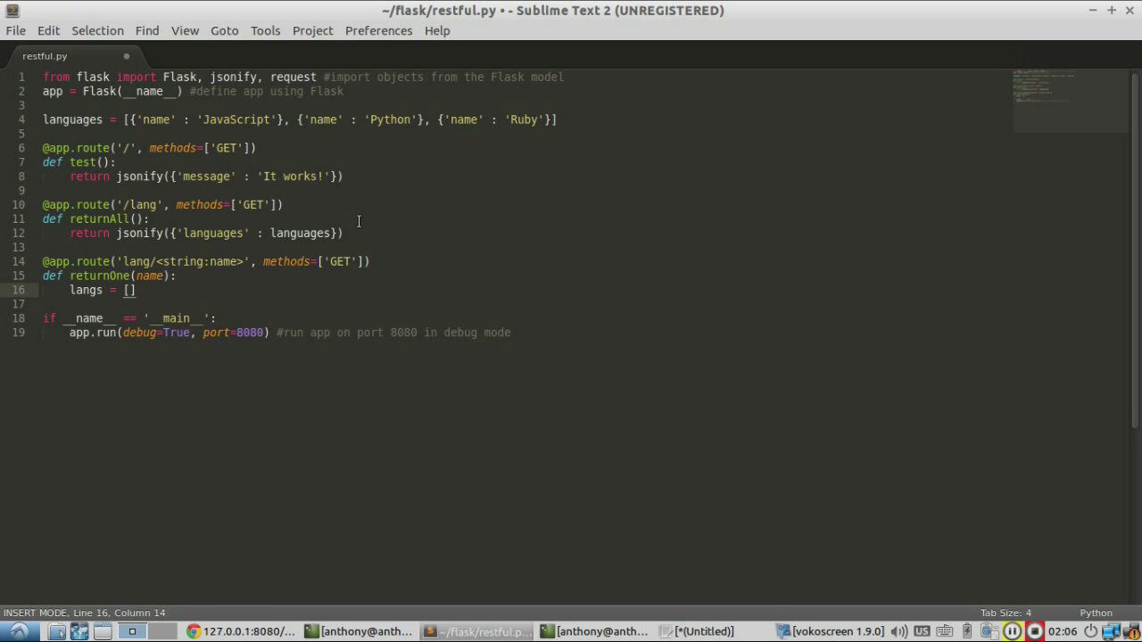
type("language for")
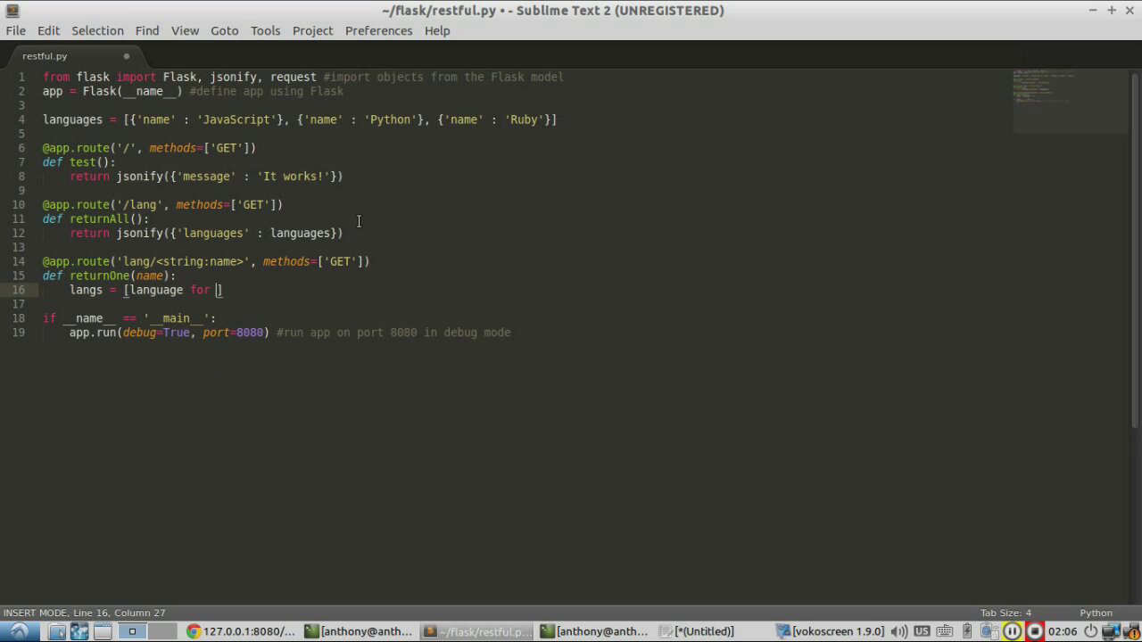
type("language in")
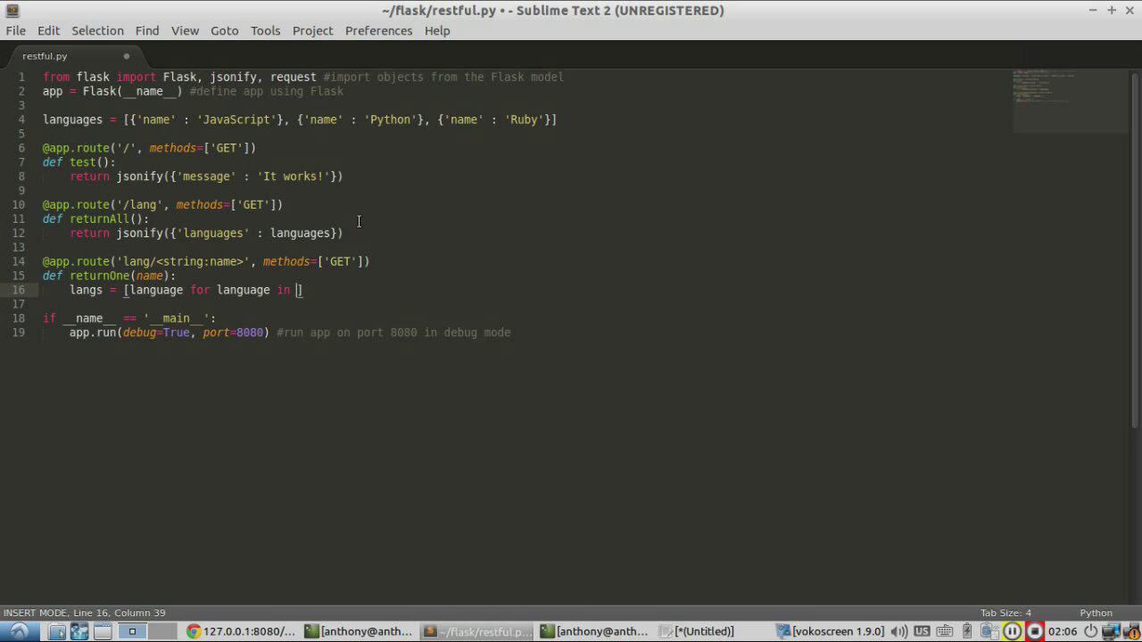
type("languages if")
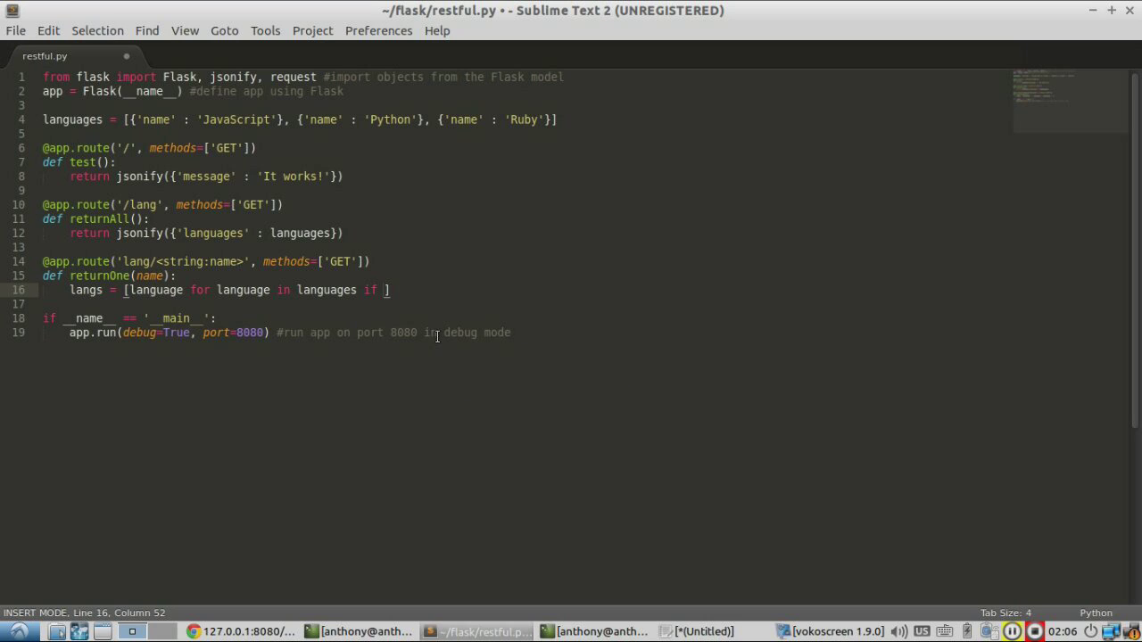
type("language['']")
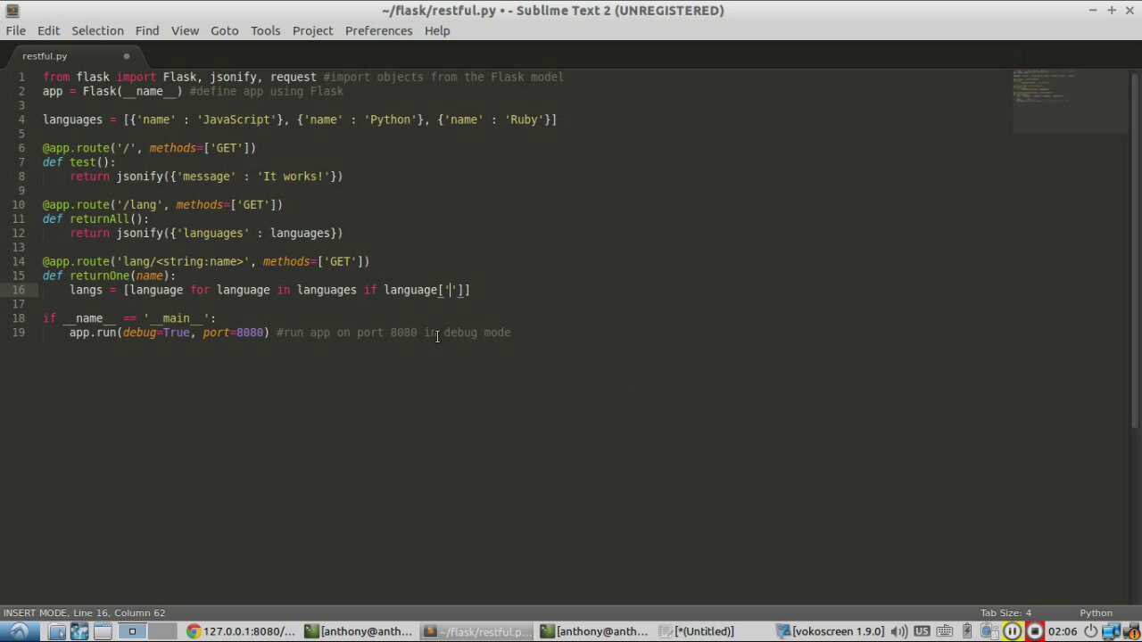
type("name")
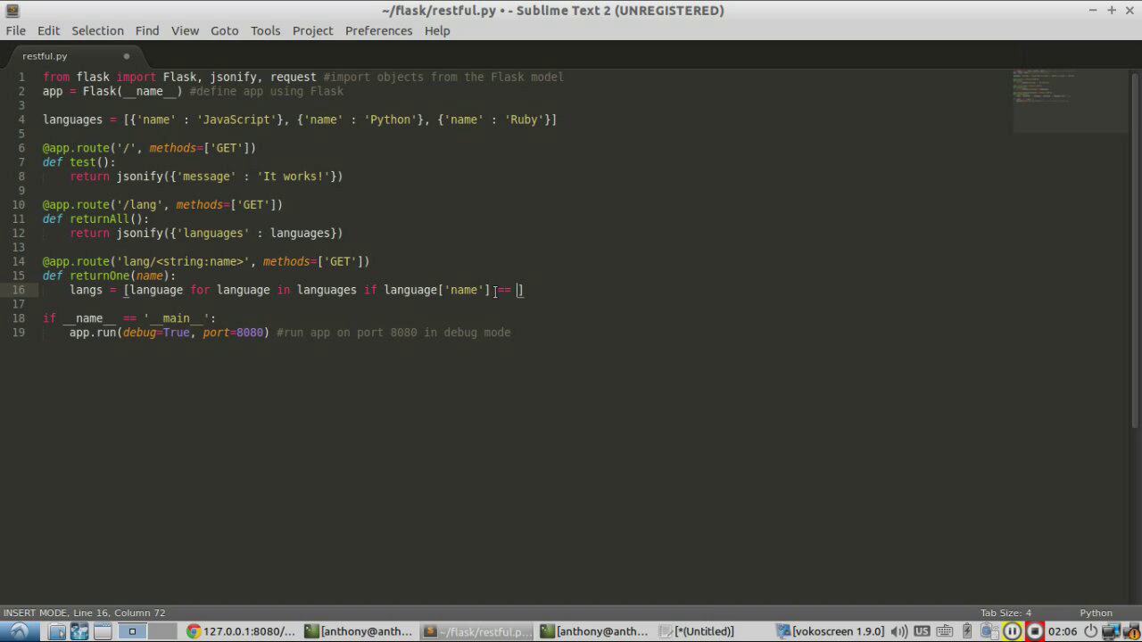
type("nam")
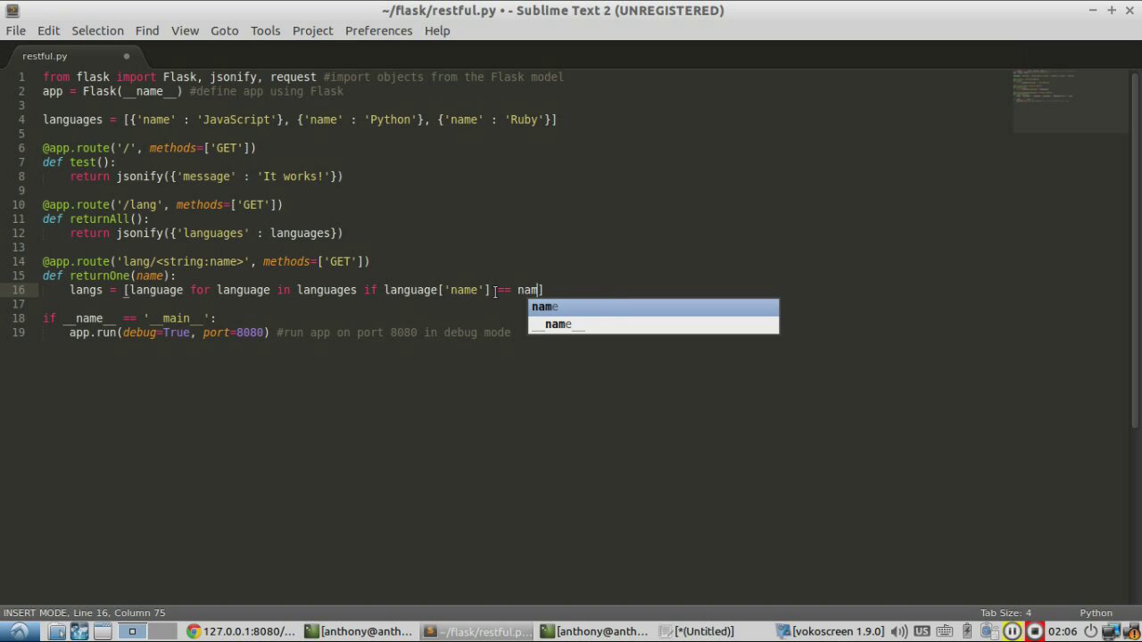
key("Escape")
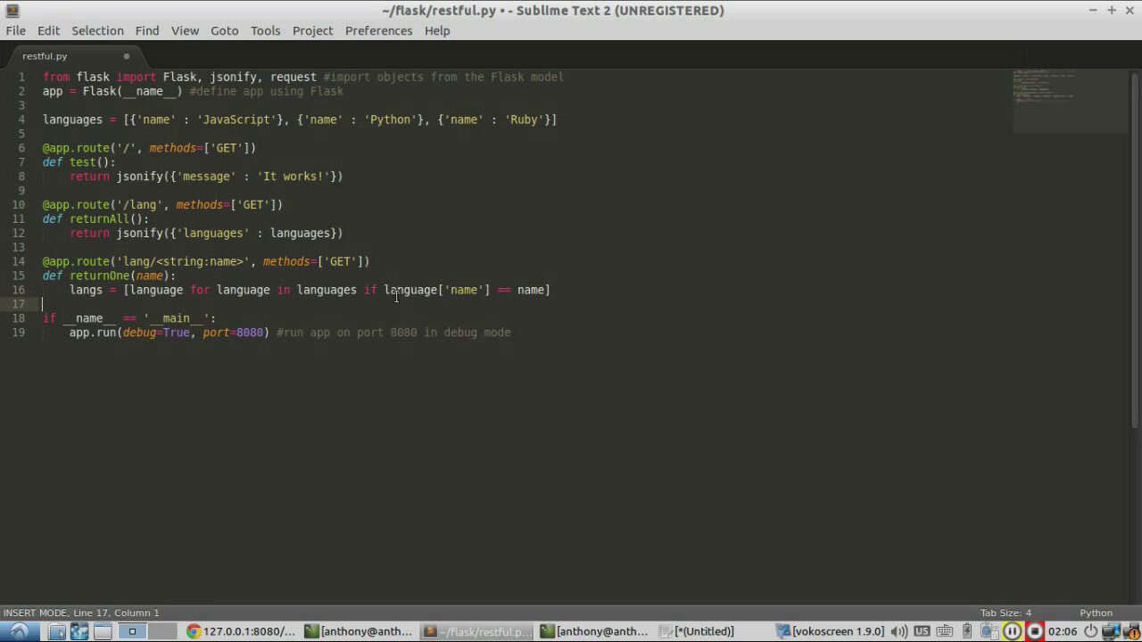
mouse_move(529, 303)
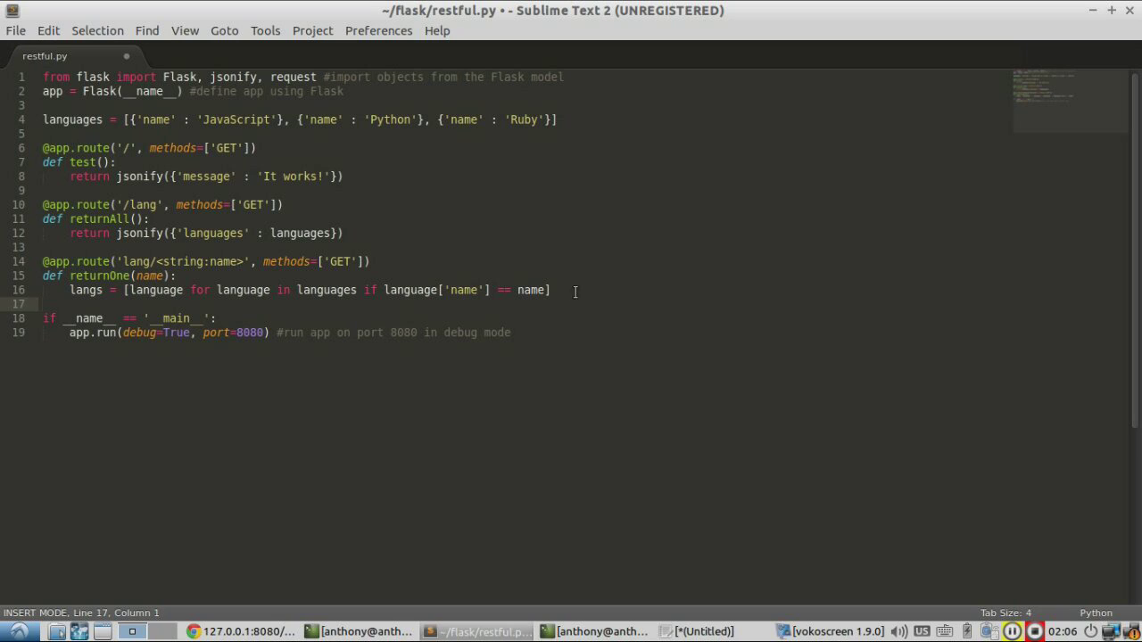
key("Return")
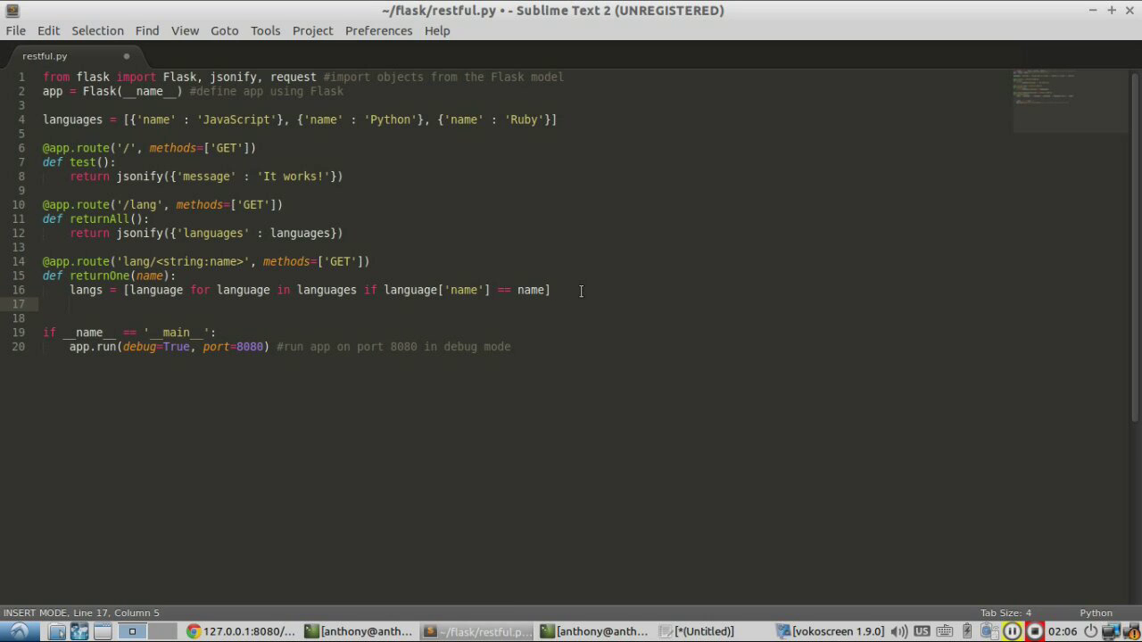
Make returnOne return jsonify({'language': langs[0]}).
type("return")
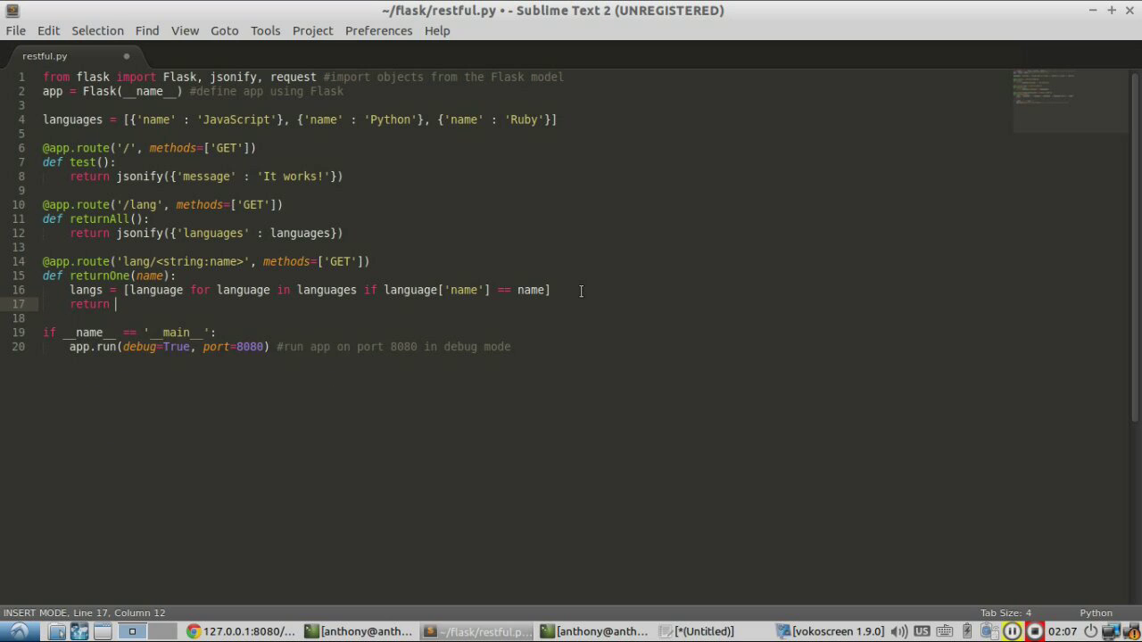
type("jsonify(")
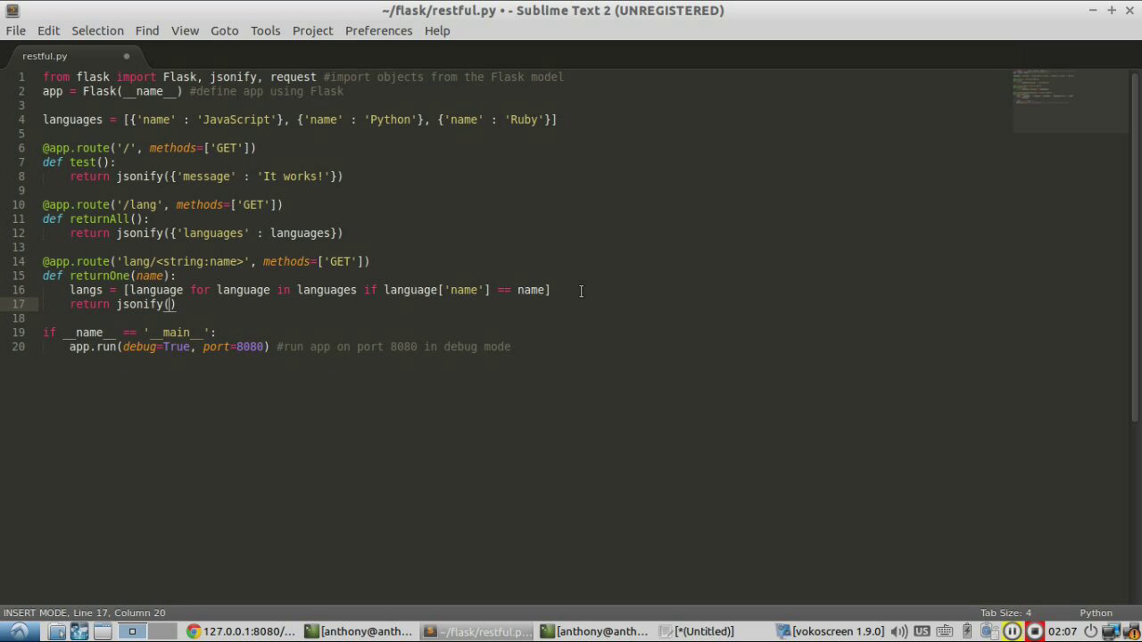
type("{'language")
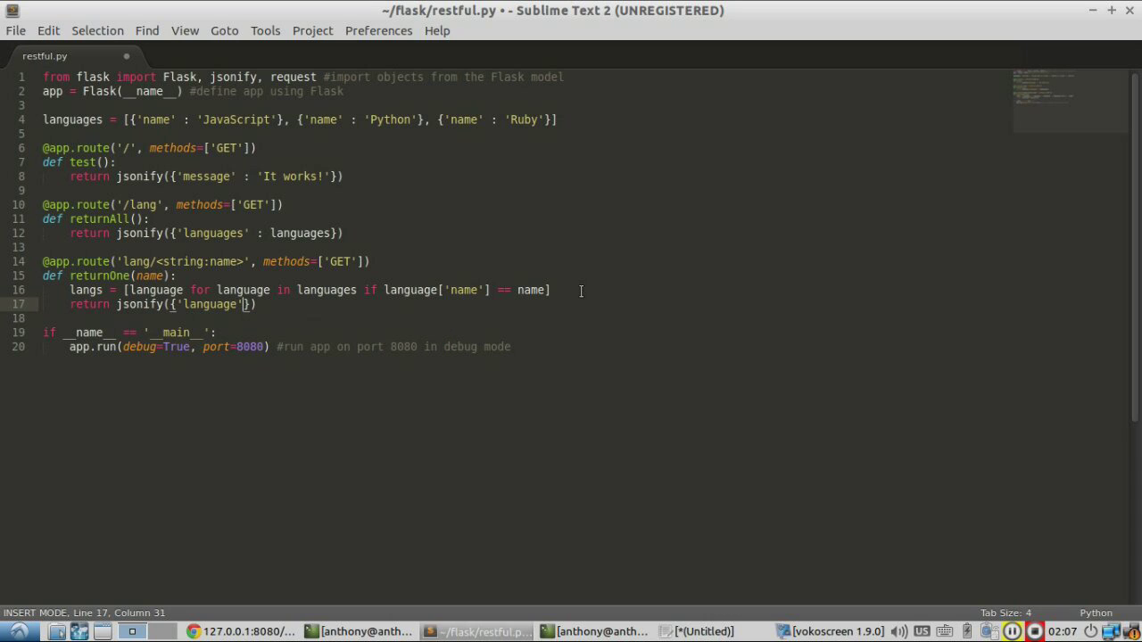
type(":")
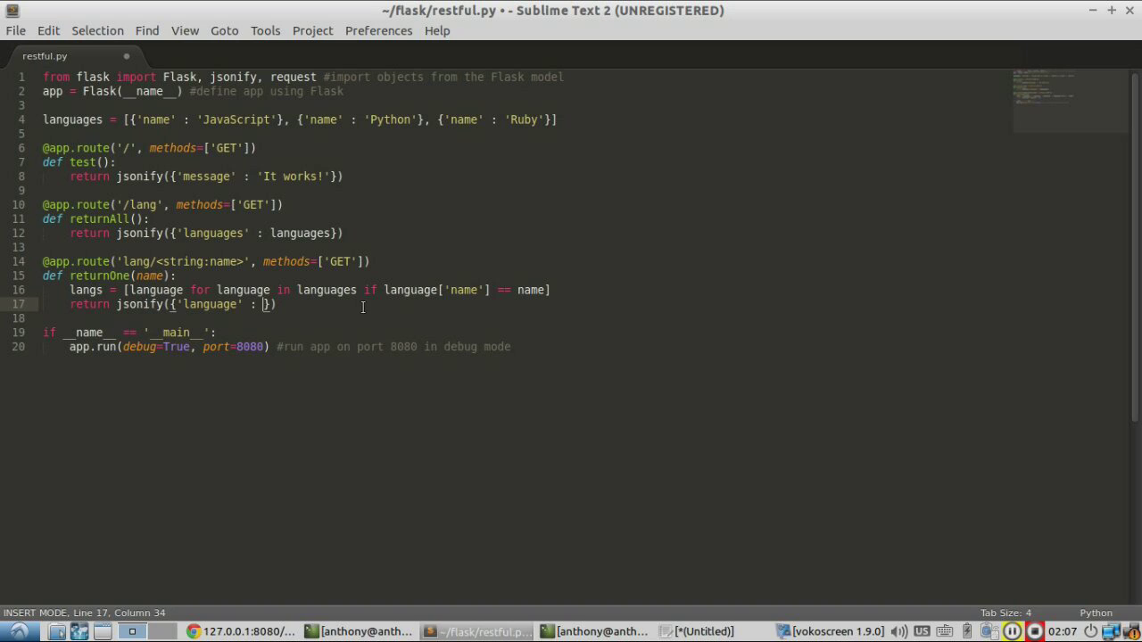
type("langs[0]")
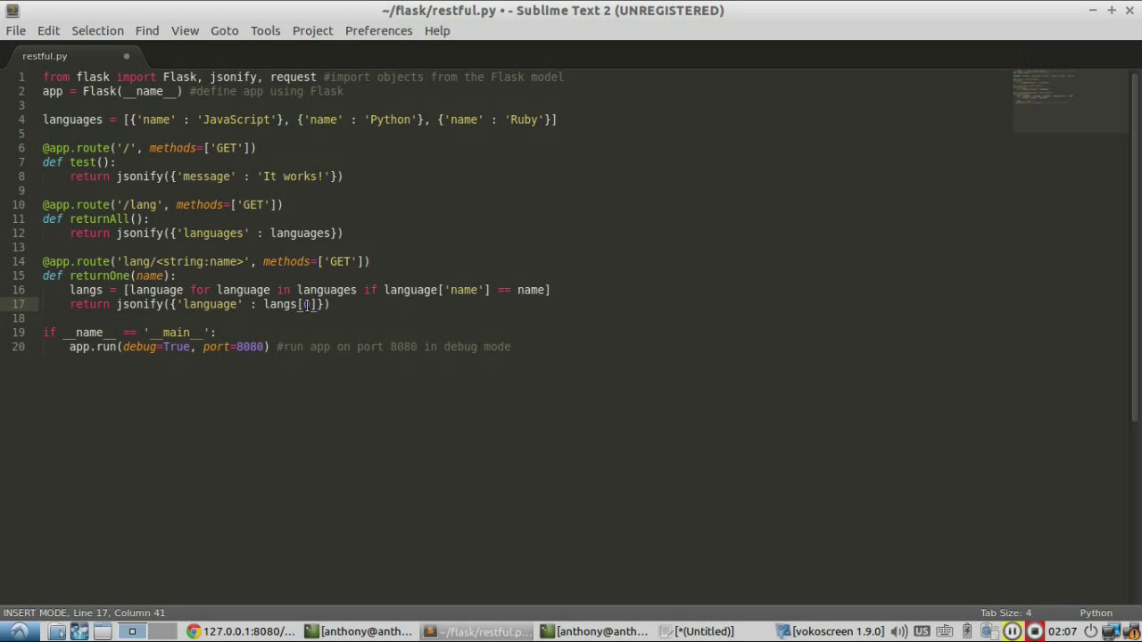
type("0")
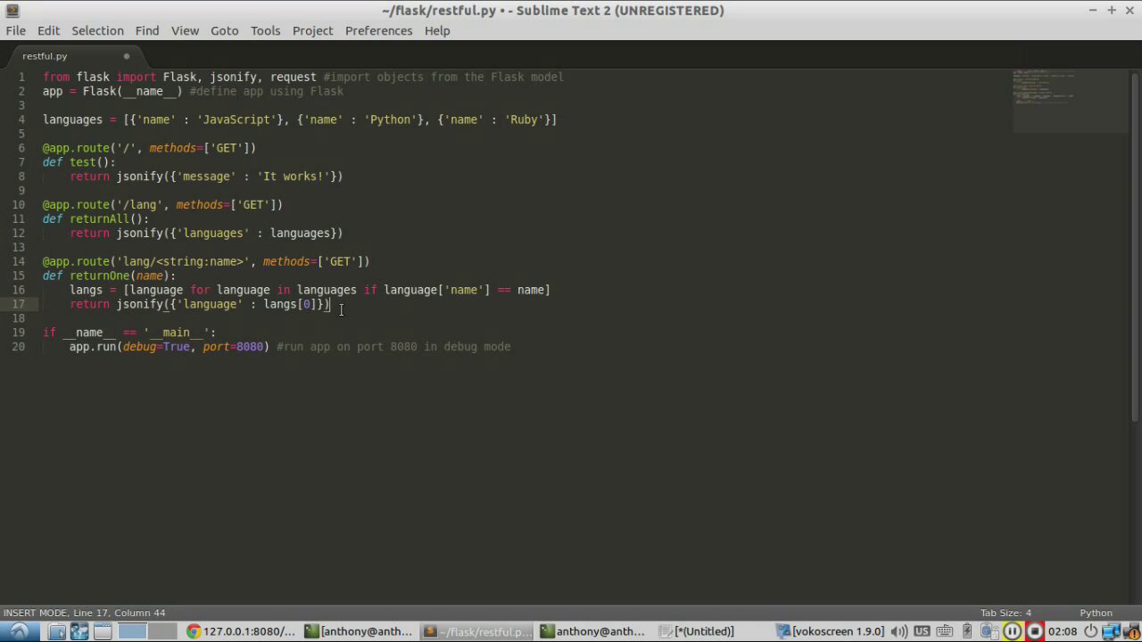
Insert a leading slash so the route reads '/lang/<string:name>'.
left_click(123, 262)
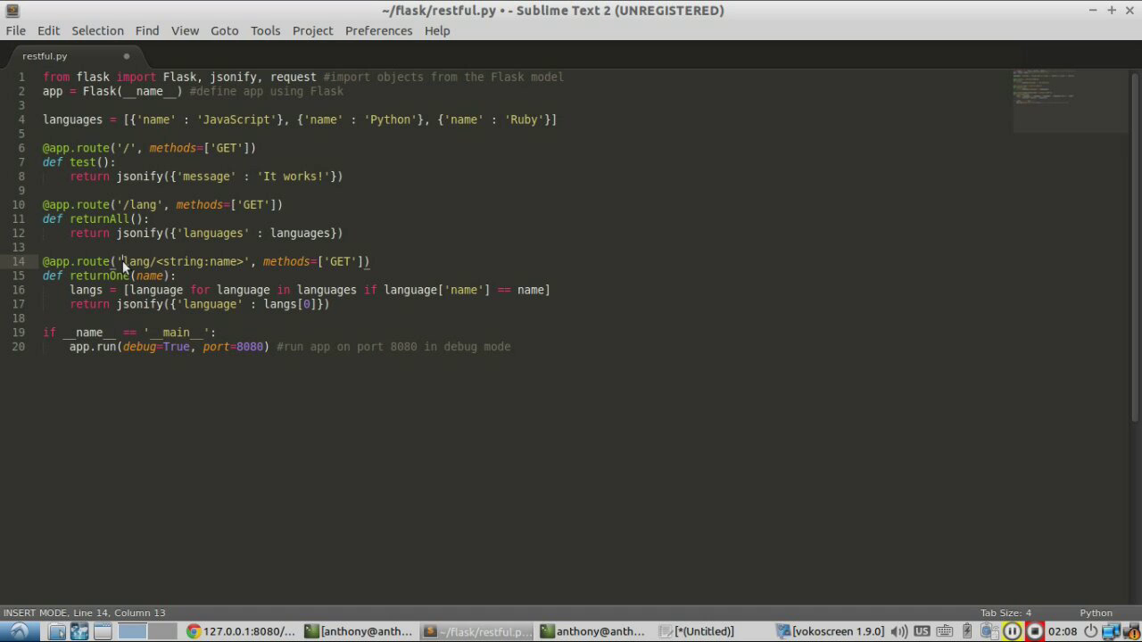
type("/")
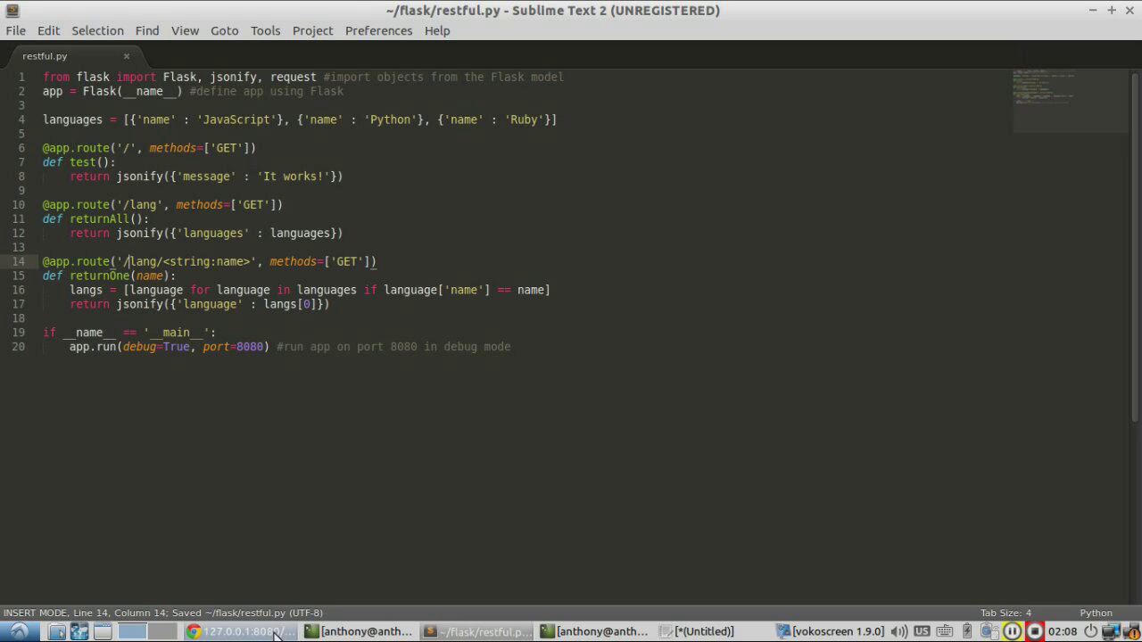
Request 127.0.0.1:8080/lang/Python in Chrome and confirm it returns only Python.
left_click(228, 632)
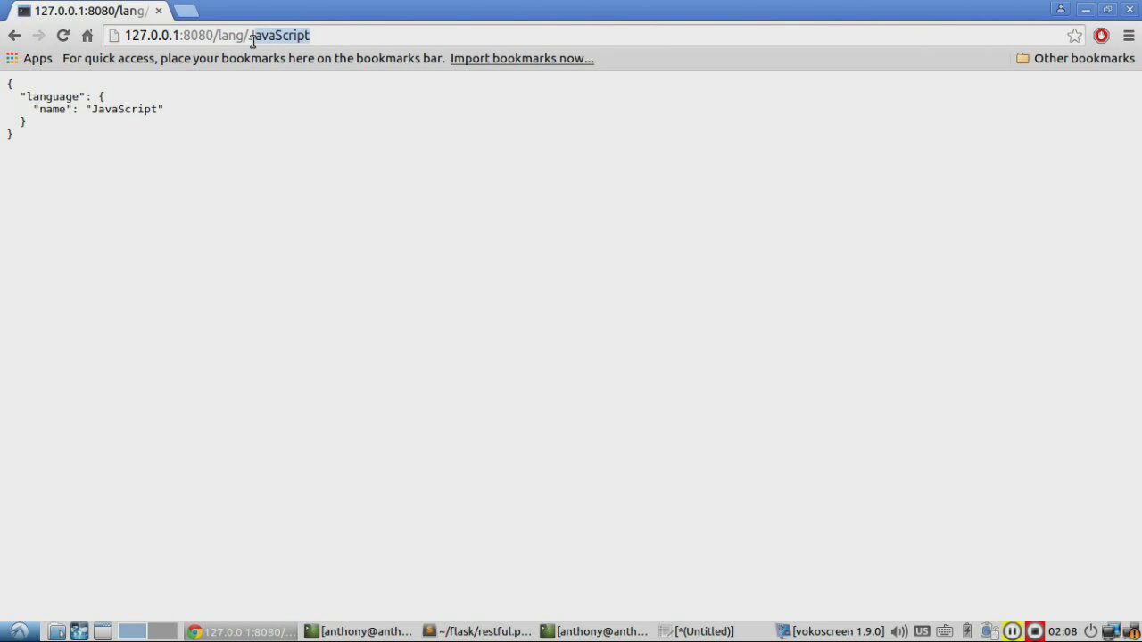
key("Enter")
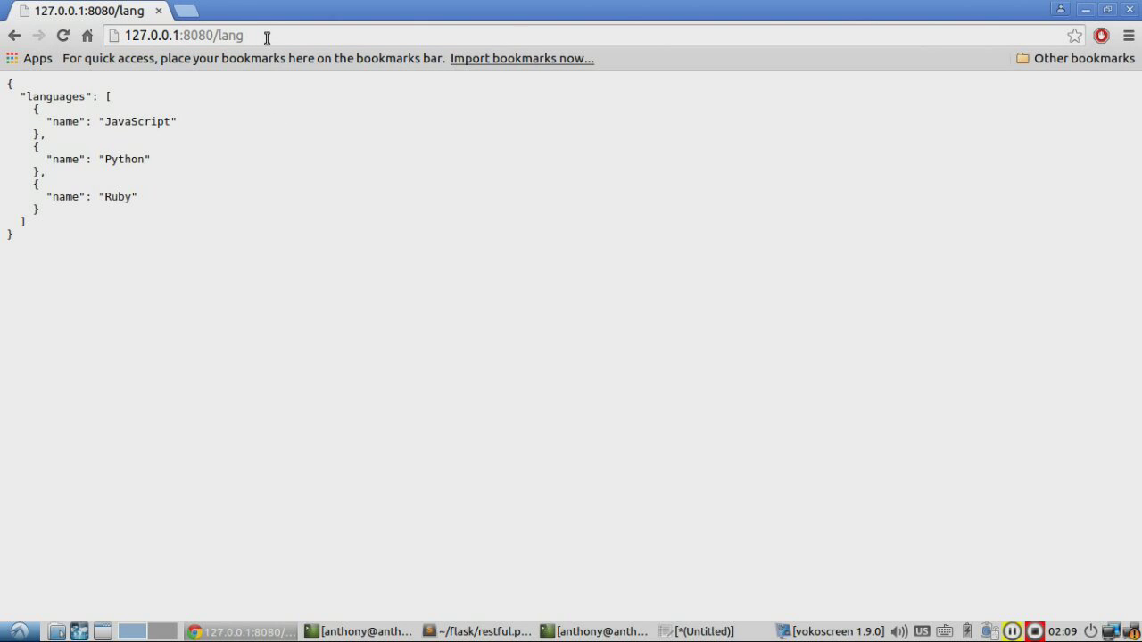
type("/Python")
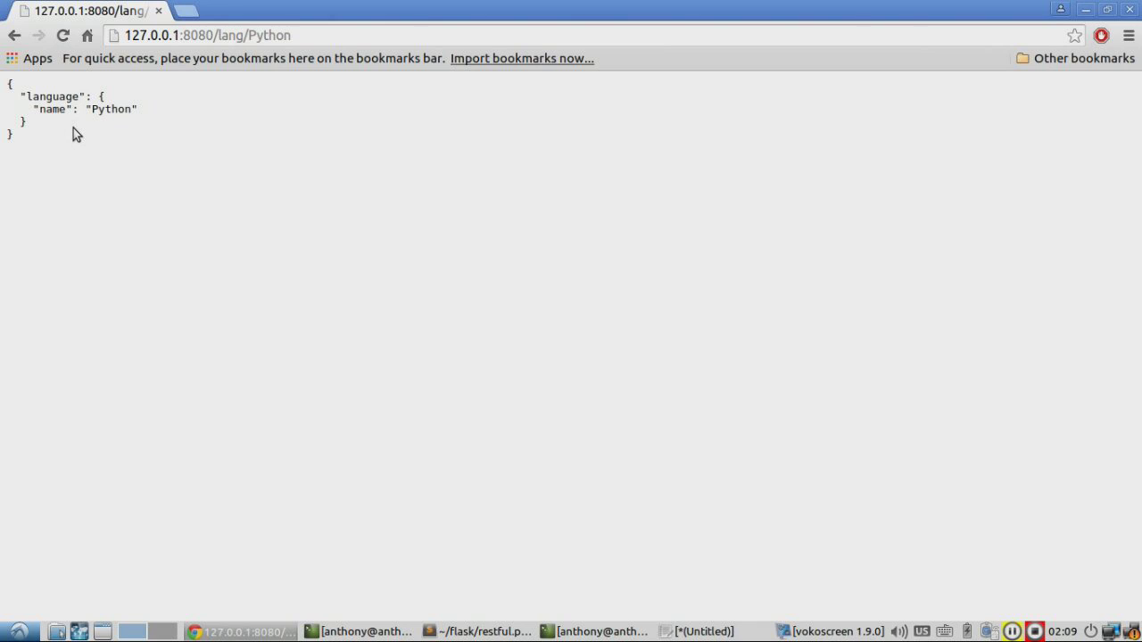
mouse_move(93, 122)
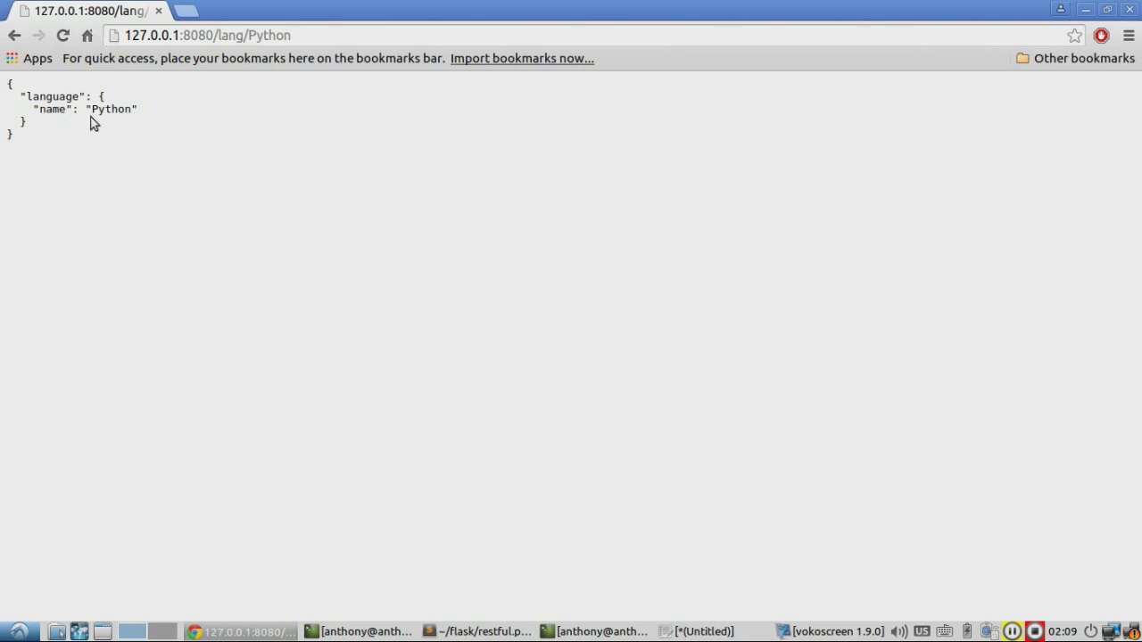
mouse_move(142, 119)
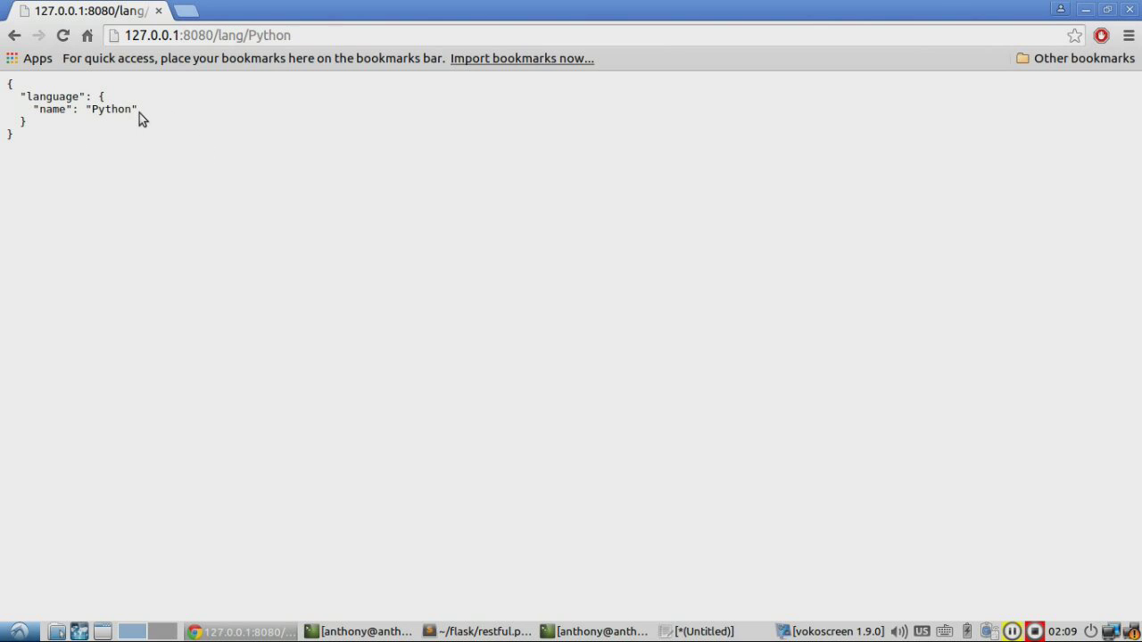
mouse_move(175, 161)
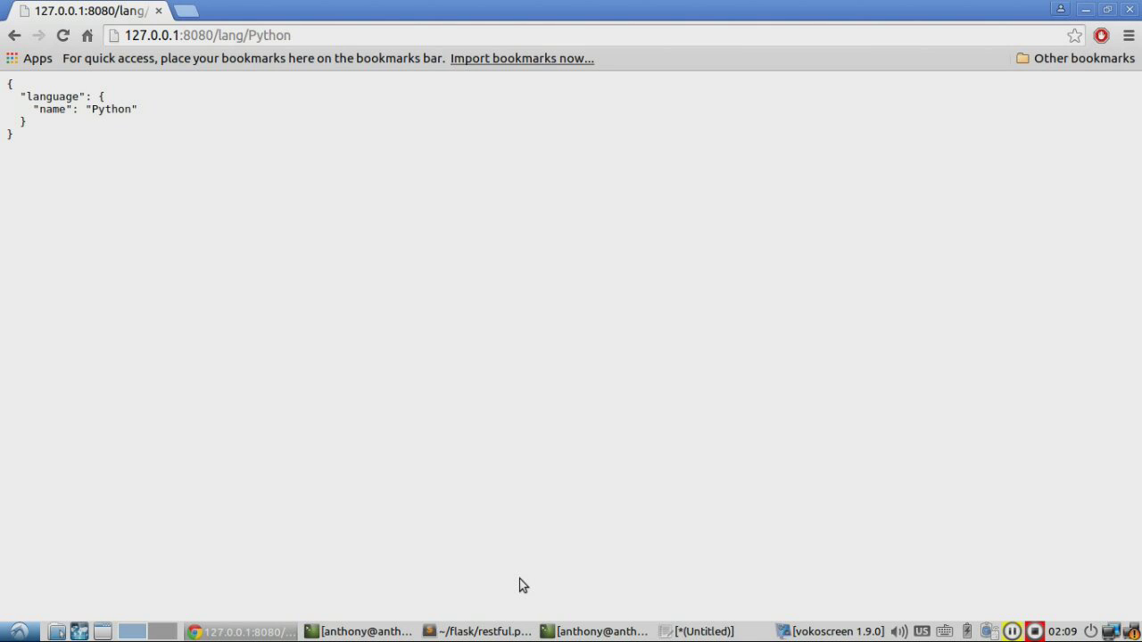
left_click(829, 630)
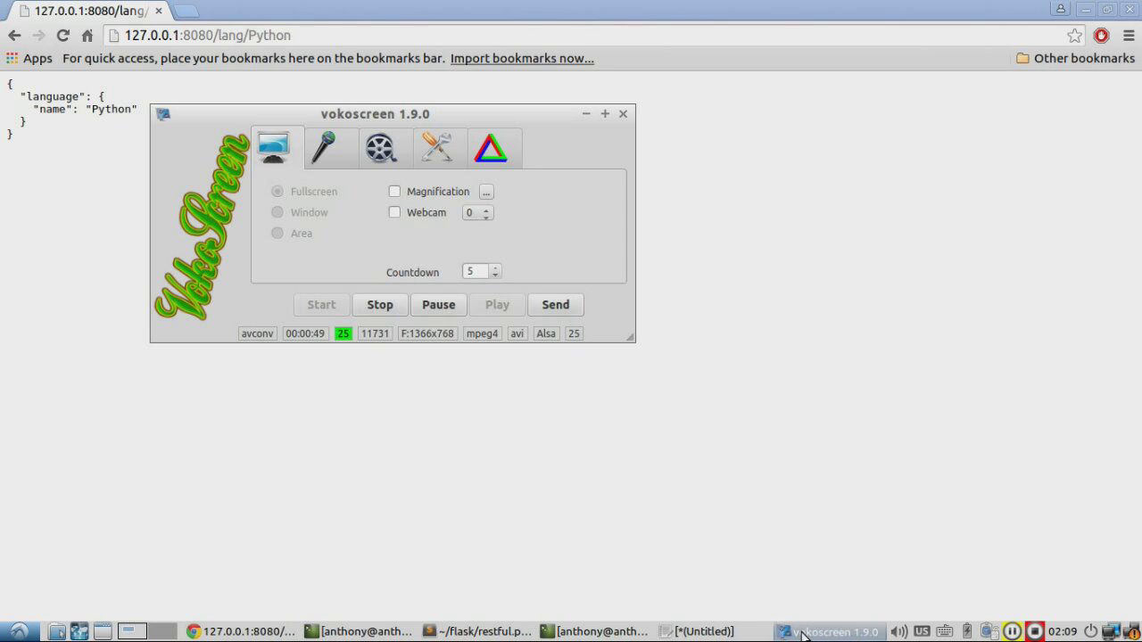